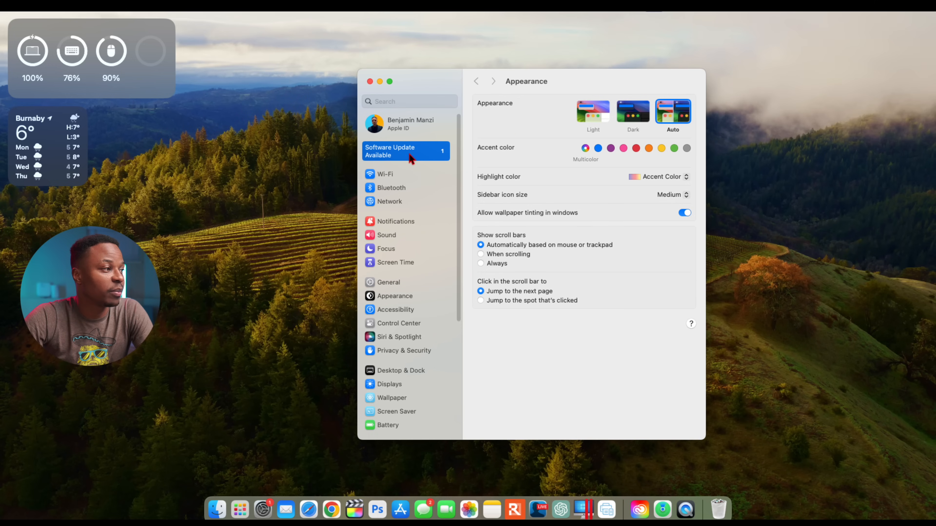
Step: View the available macOS Sonoma 14.3 update (13.37 GB, restart required) in Software Update
{"action": "left_click", "coordinate": [406, 151]}
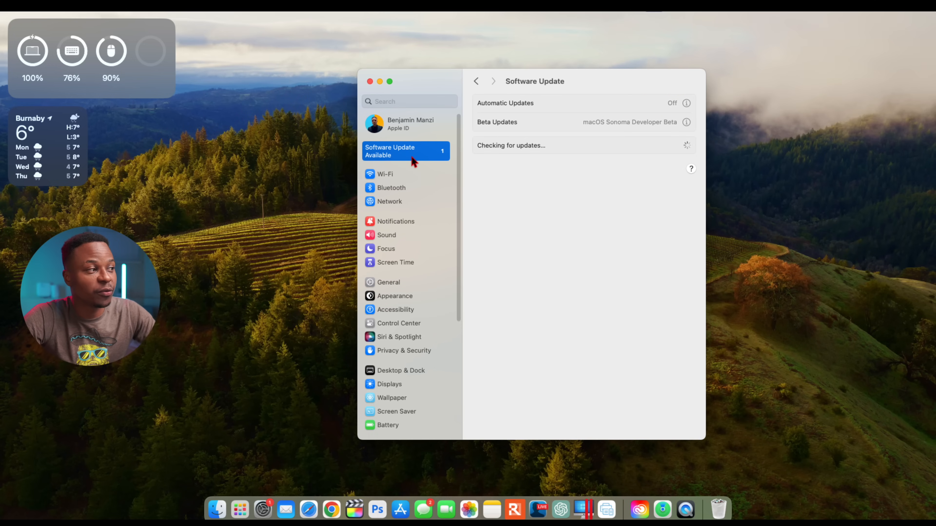
{"action": "mouse_move", "coordinate": [633, 145]}
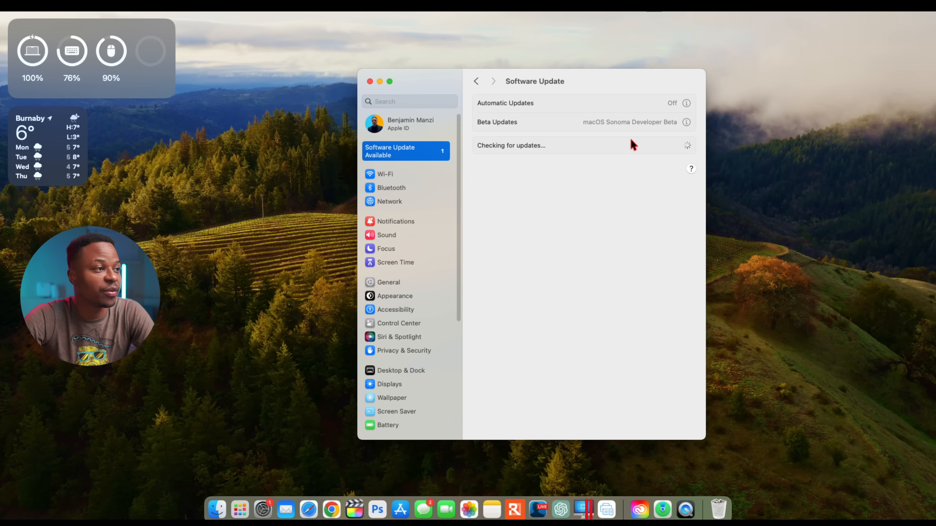
{"action": "mouse_move", "coordinate": [622, 141]}
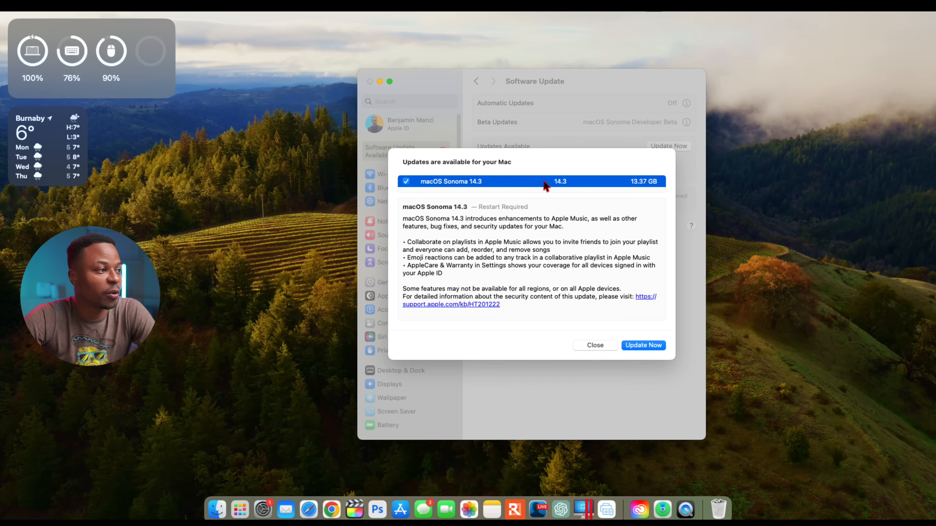
{"action": "mouse_move", "coordinate": [648, 203]}
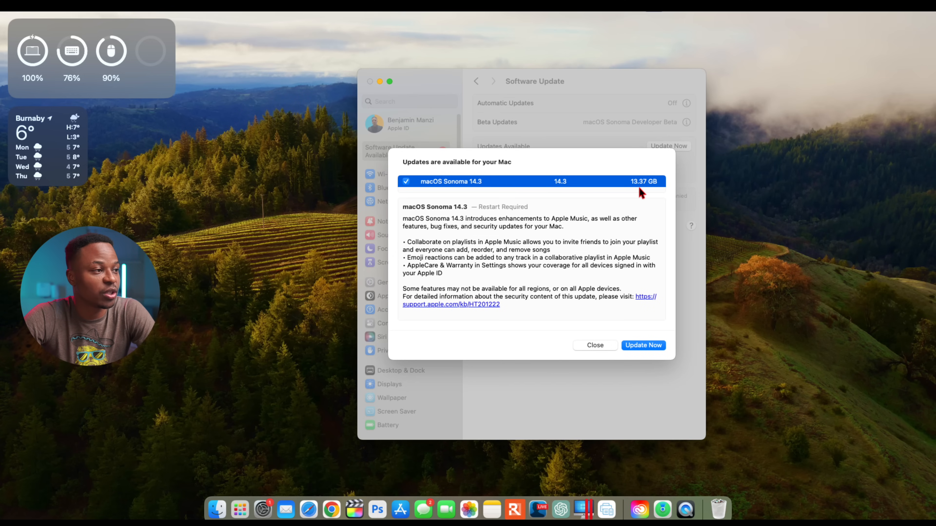
{"action": "mouse_move", "coordinate": [503, 275]}
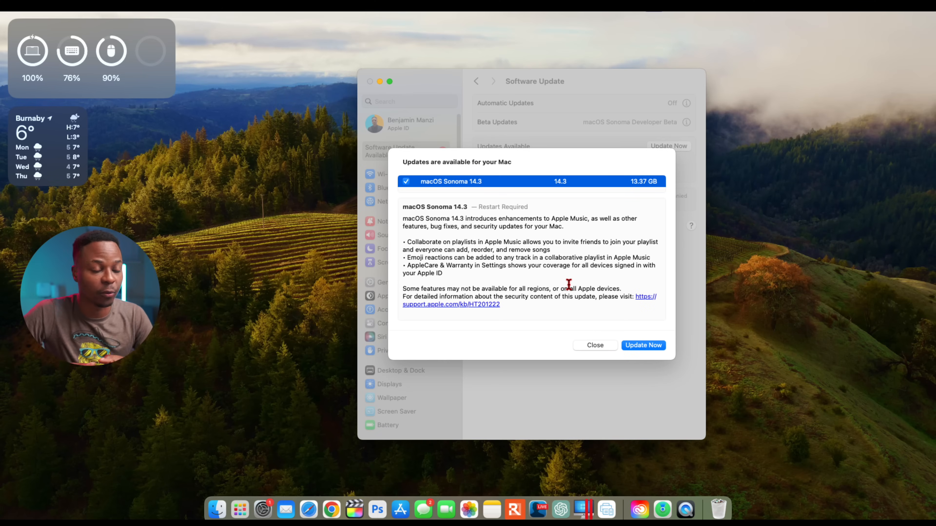
Step: Start the Sonoma 14.3 update with Update Now and accept the software licence agreement
{"action": "left_click", "coordinate": [643, 345]}
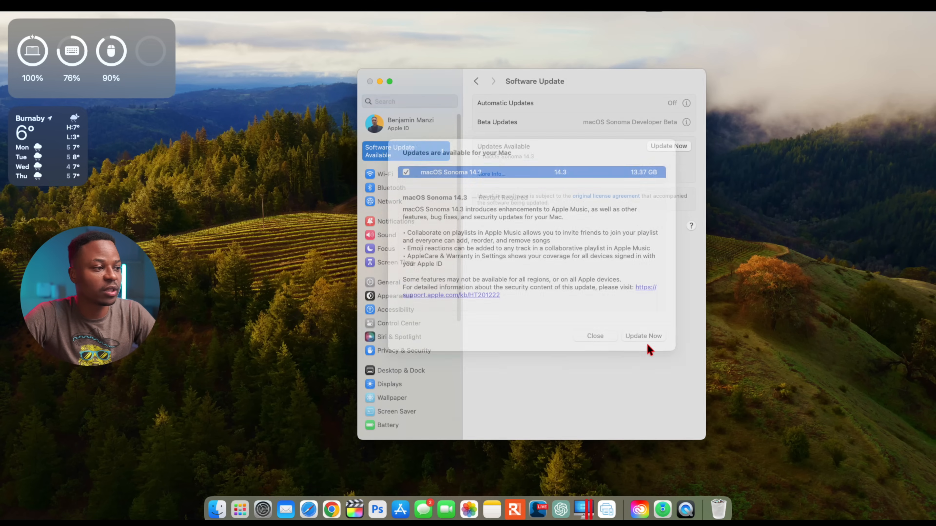
{"action": "left_click", "coordinate": [643, 335]}
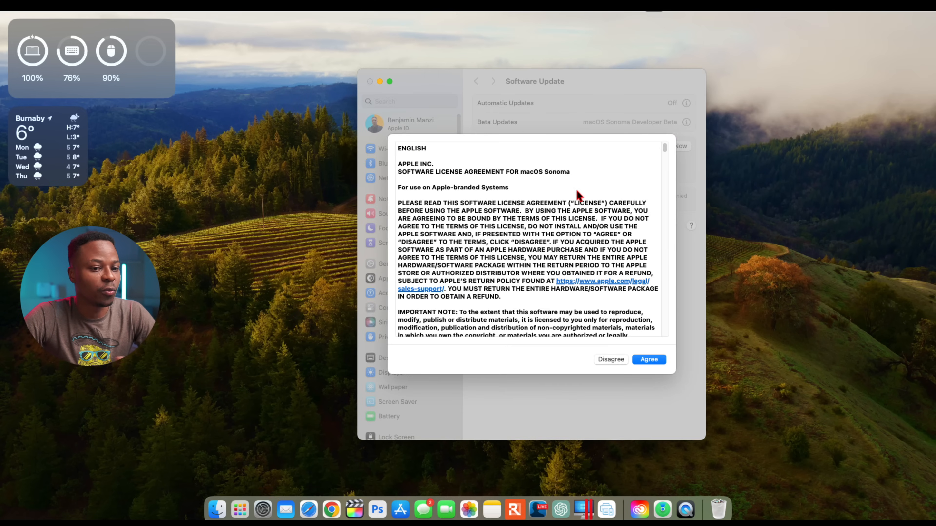
{"action": "left_click", "coordinate": [648, 359]}
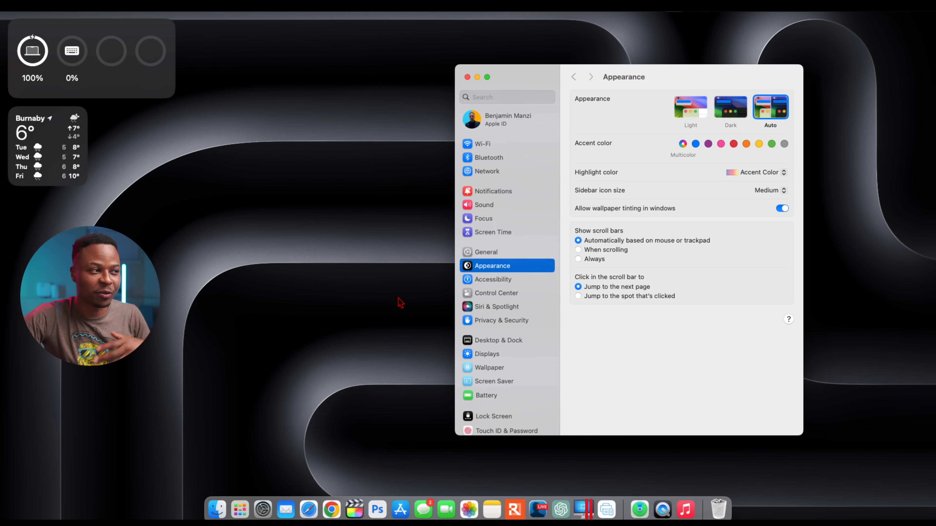
{"action": "mouse_move", "coordinate": [501, 266]}
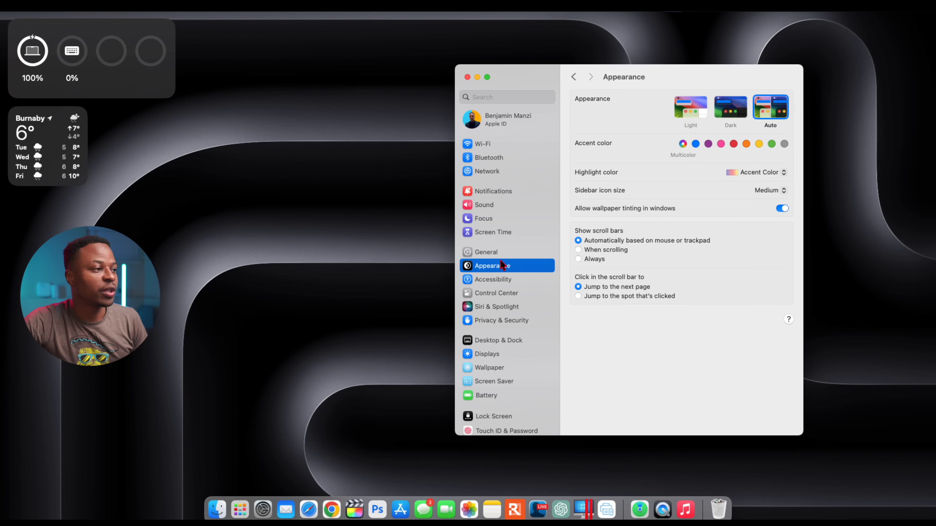
Step: Confirm Software Update reports macOS Sonoma 14.3 (23D56) installed and up to date
{"action": "left_click", "coordinate": [486, 252]}
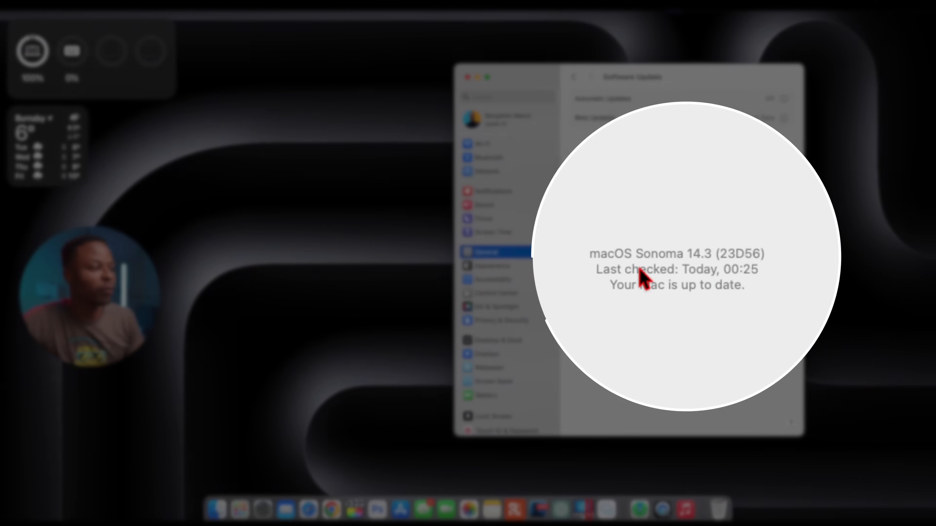
{"action": "mouse_move", "coordinate": [740, 281]}
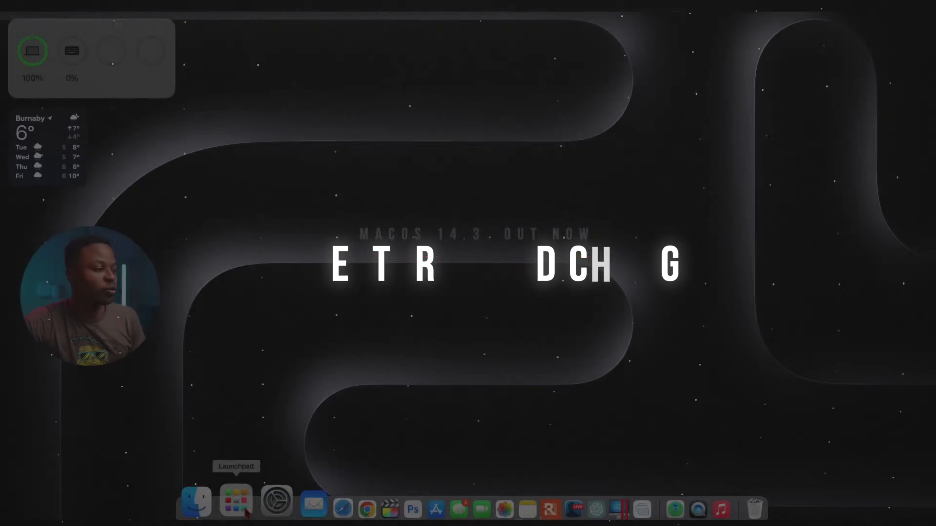
Step: Launch Music from Launchpad and show the macOS playlist with its one song, Bompton
{"action": "left_click", "coordinate": [234, 509]}
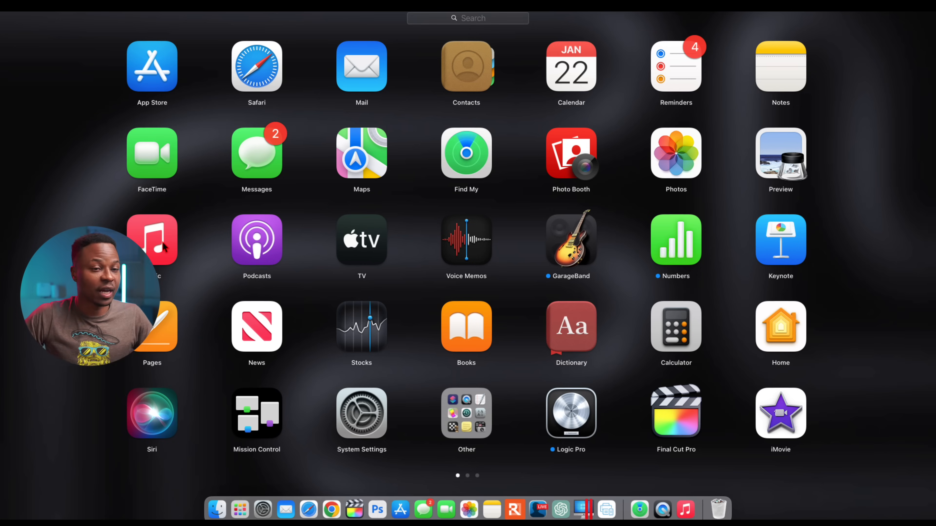
{"action": "left_click", "coordinate": [152, 239]}
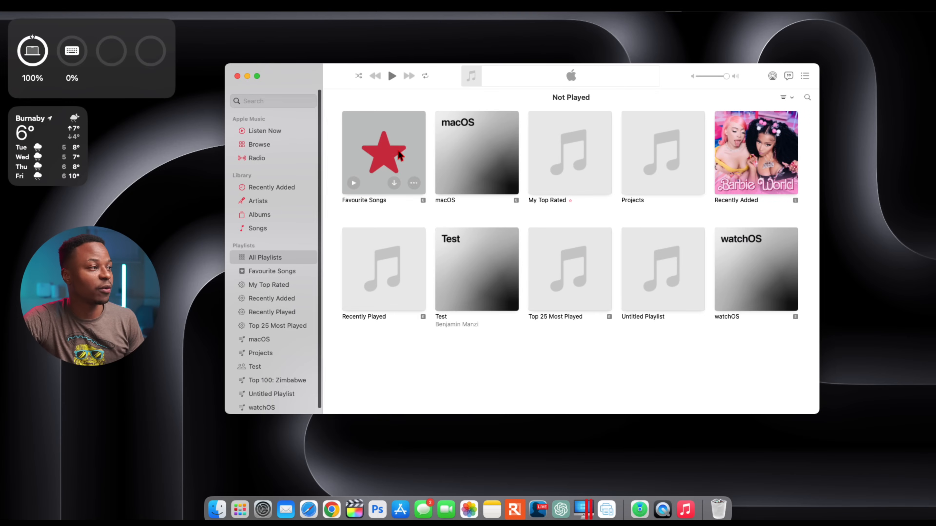
{"action": "mouse_move", "coordinate": [264, 219]}
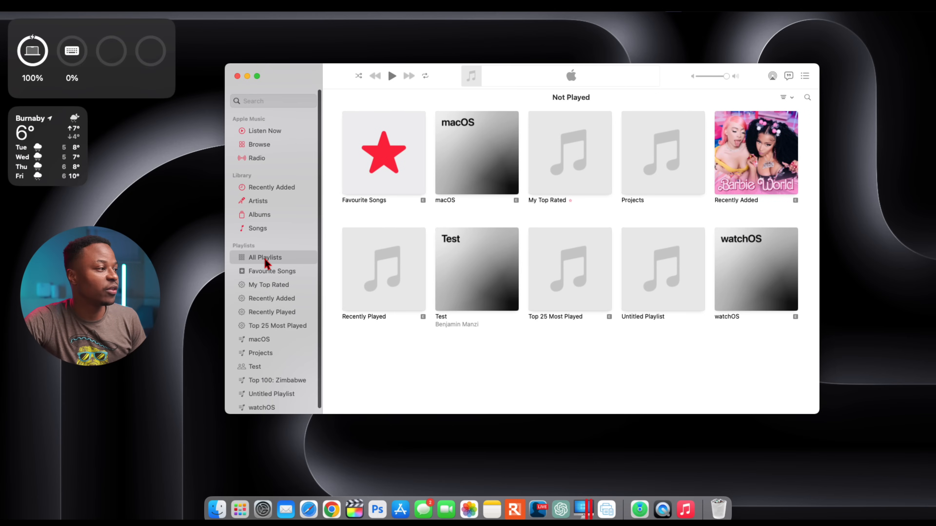
{"action": "mouse_move", "coordinate": [375, 289]}
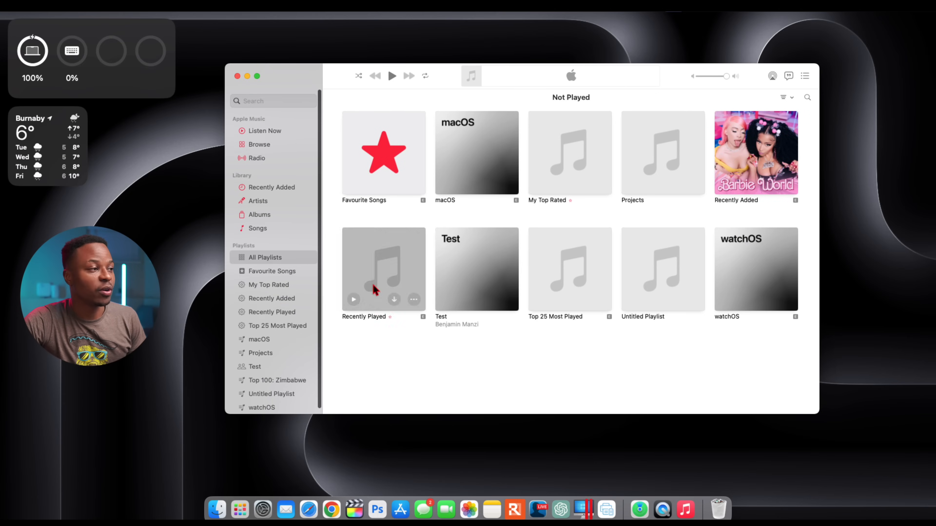
{"action": "mouse_move", "coordinate": [505, 203]}
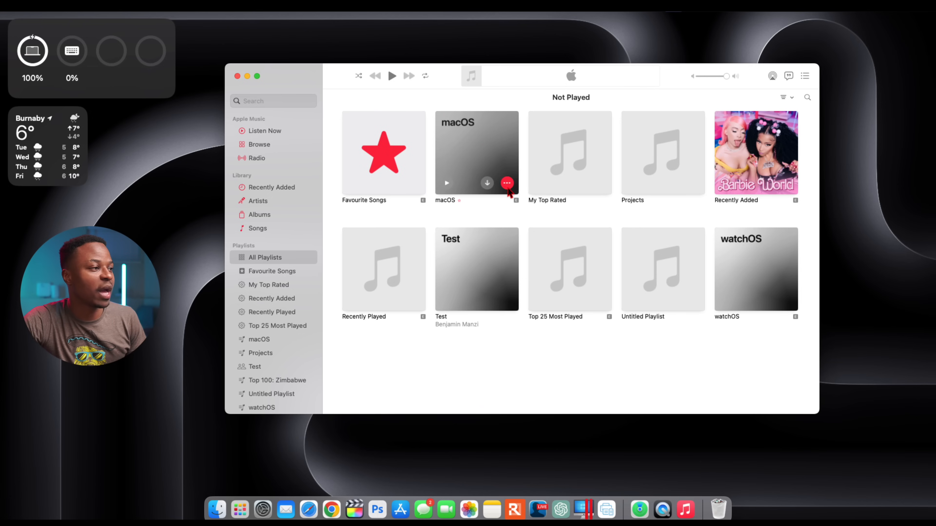
{"action": "left_click", "coordinate": [507, 183]}
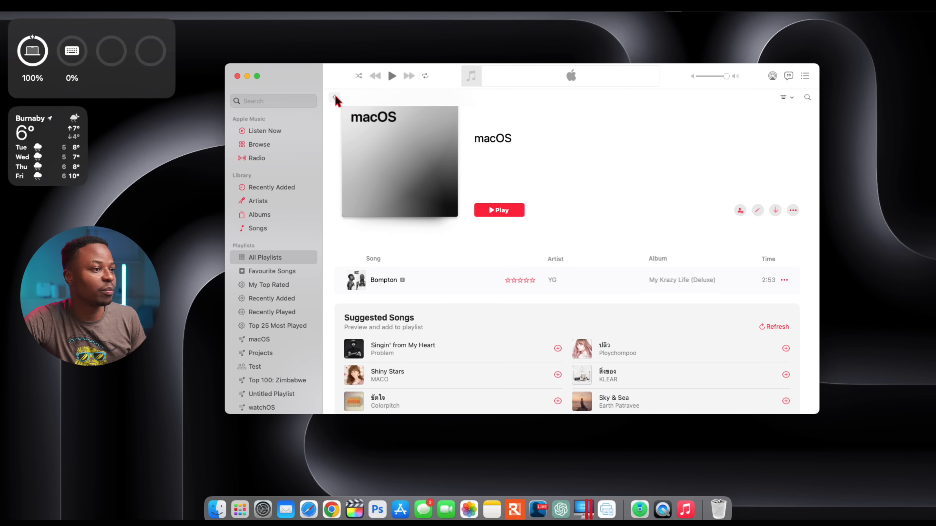
{"action": "mouse_move", "coordinate": [742, 217]}
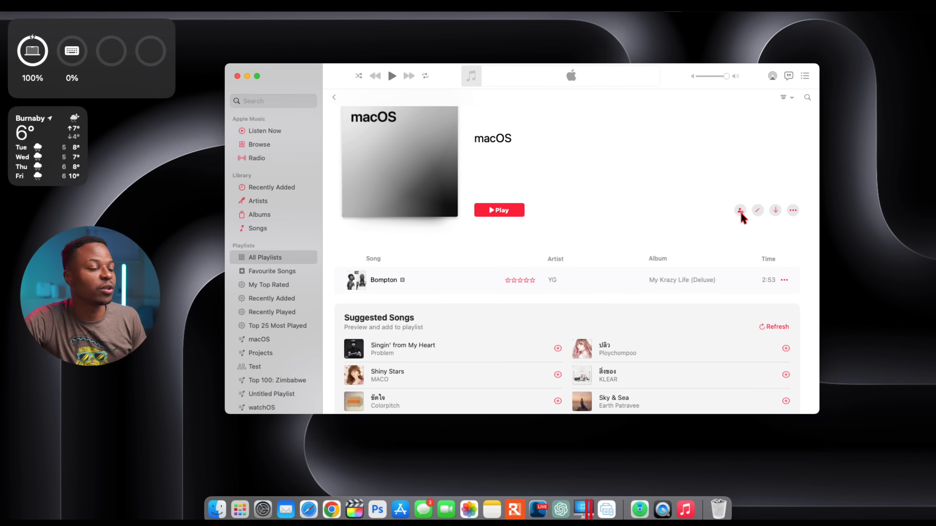
Step: Start collaboration on the macOS playlist with approval required for joiners and show the invite share options
{"action": "left_click", "coordinate": [740, 210]}
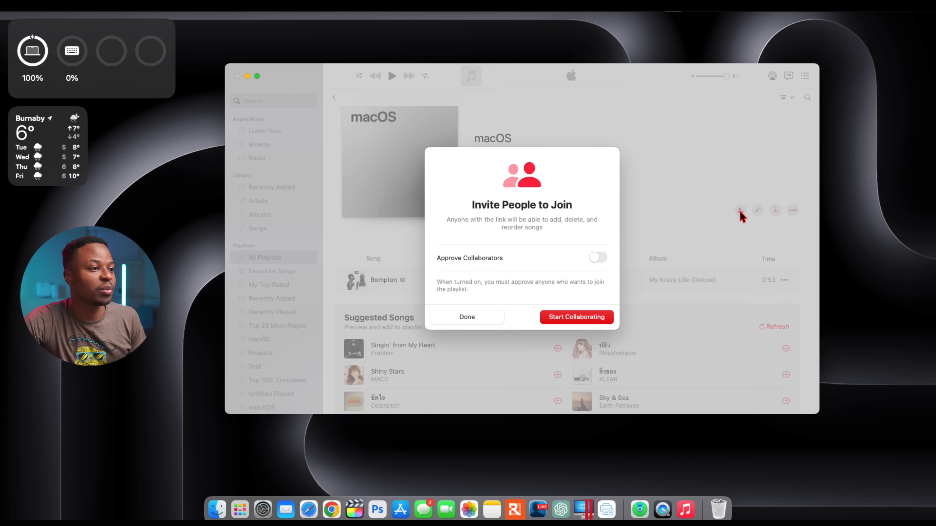
{"action": "mouse_move", "coordinate": [578, 229]}
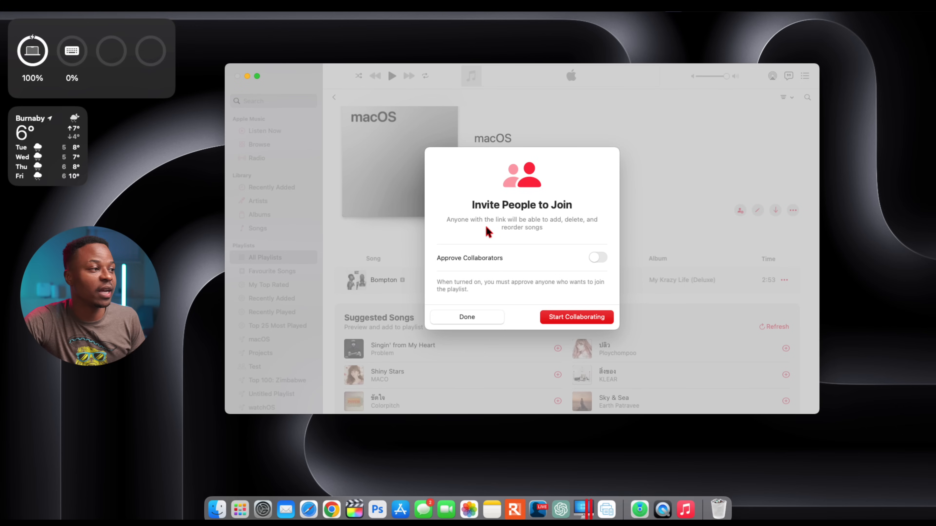
{"action": "mouse_move", "coordinate": [573, 247]}
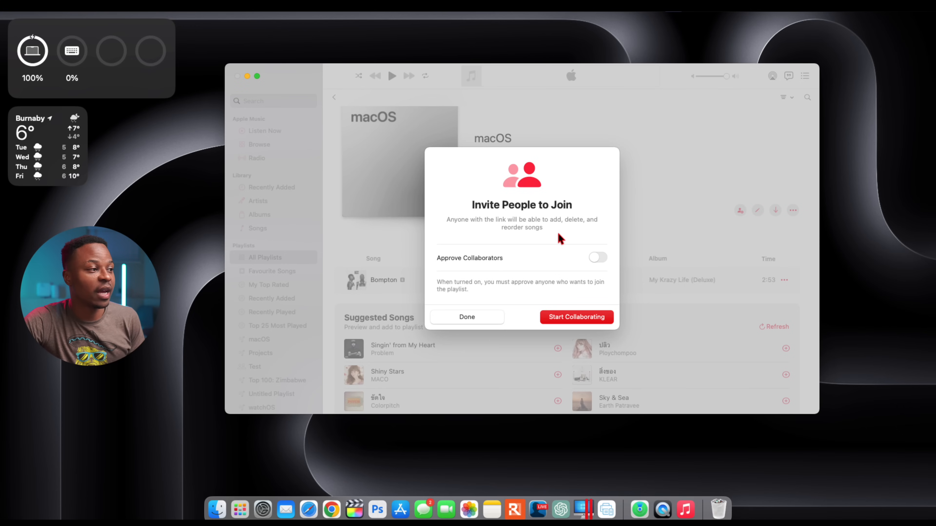
{"action": "mouse_move", "coordinate": [556, 239]}
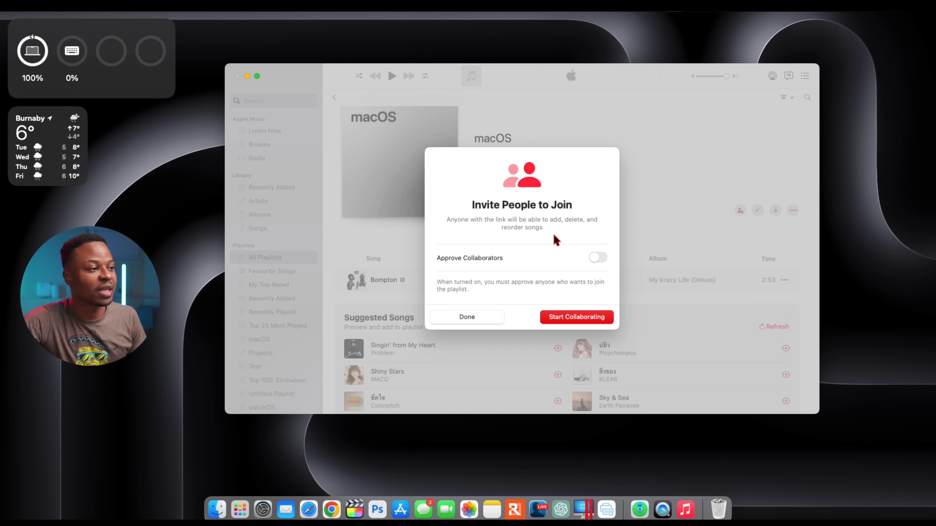
{"action": "mouse_move", "coordinate": [543, 267]}
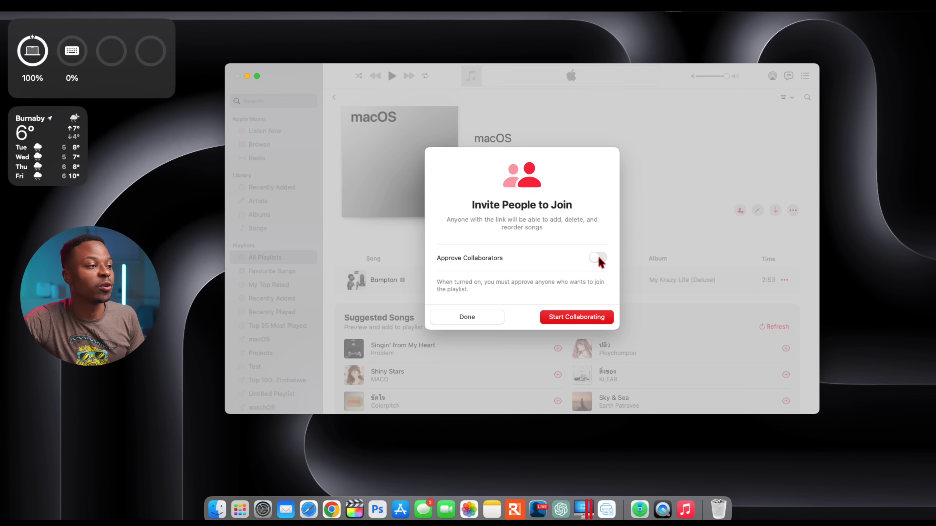
{"action": "left_click", "coordinate": [597, 260]}
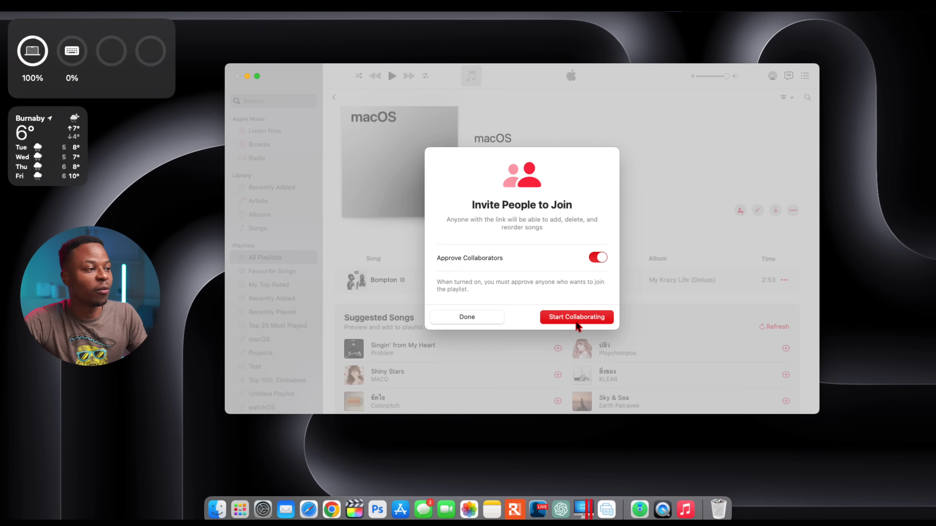
{"action": "left_click", "coordinate": [575, 317]}
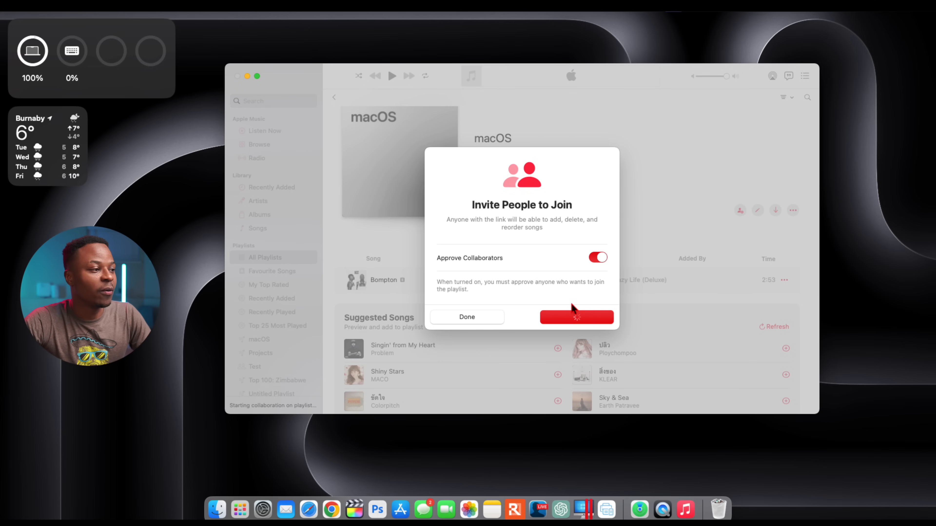
{"action": "left_click", "coordinate": [576, 316]}
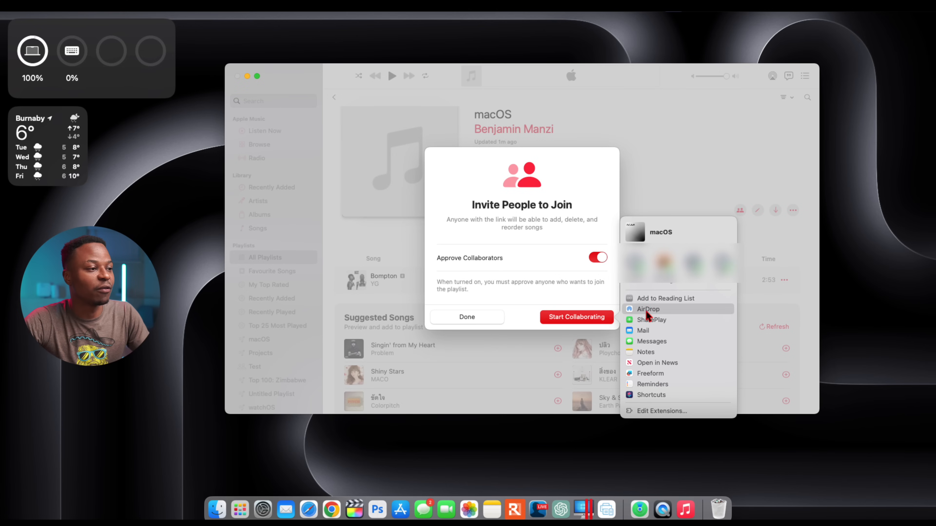
{"action": "mouse_move", "coordinate": [671, 408]}
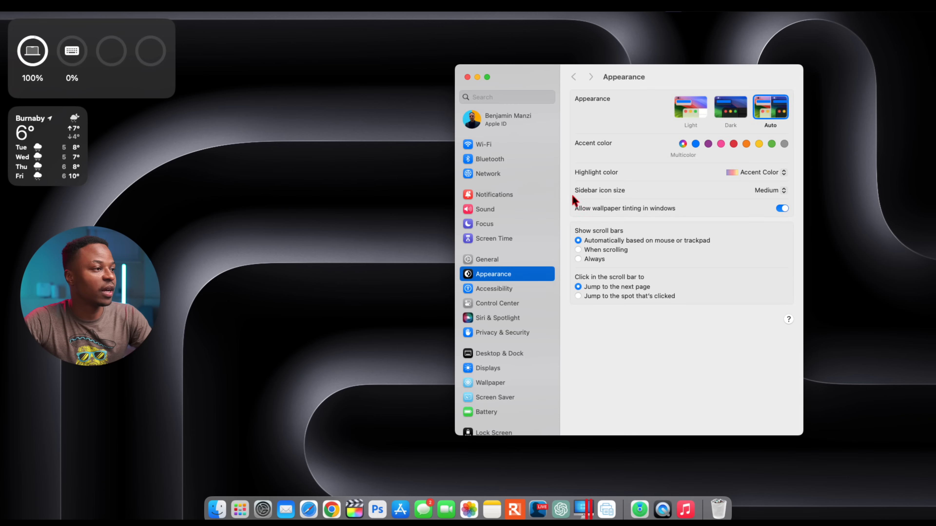
Step: Show AppleCare & Warranty coverage: MacBook Pro under AppleCare+, other devices expired
{"action": "left_click", "coordinate": [486, 259]}
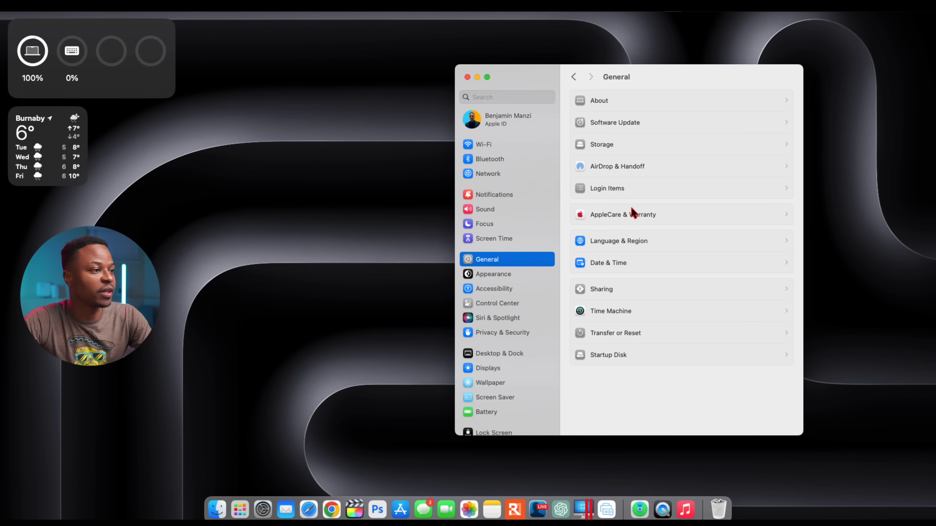
{"action": "left_click", "coordinate": [622, 215]}
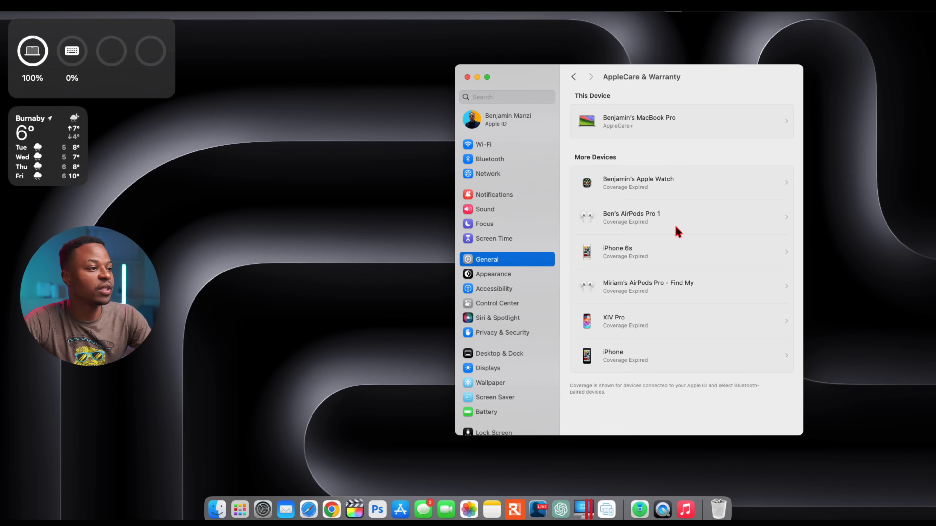
{"action": "mouse_move", "coordinate": [644, 136]}
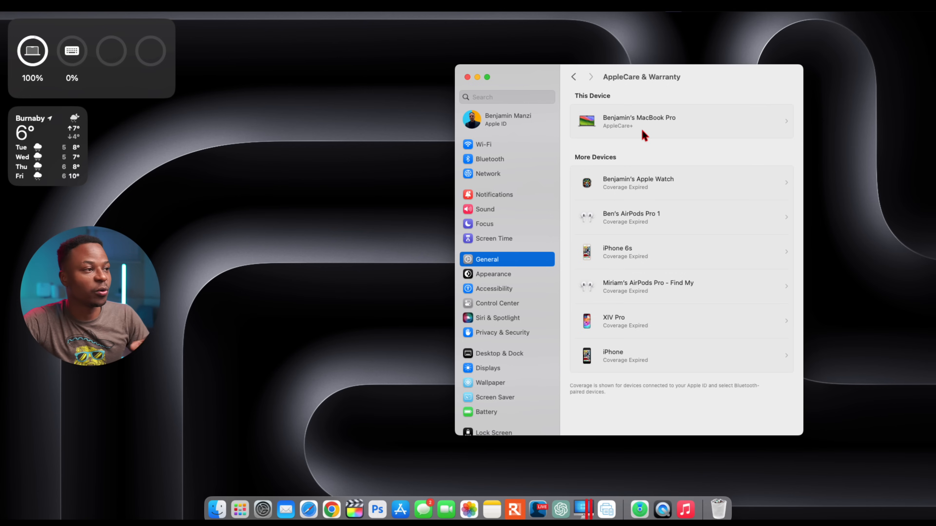
{"action": "mouse_move", "coordinate": [627, 179]}
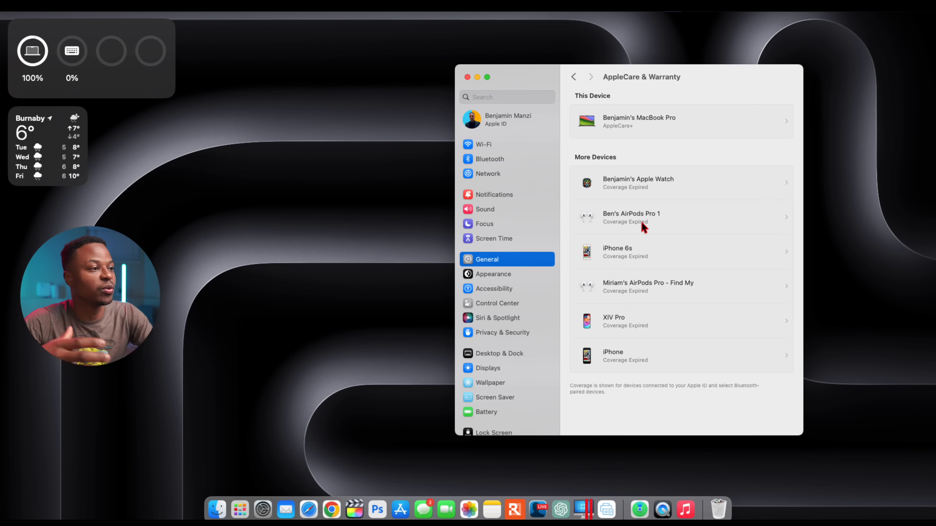
{"action": "mouse_move", "coordinate": [604, 189]}
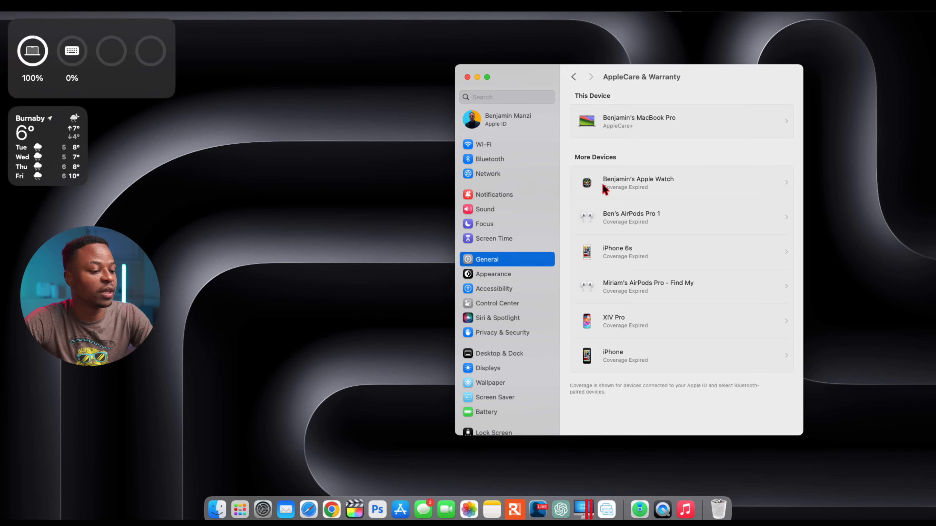
{"action": "mouse_move", "coordinate": [505, 345]}
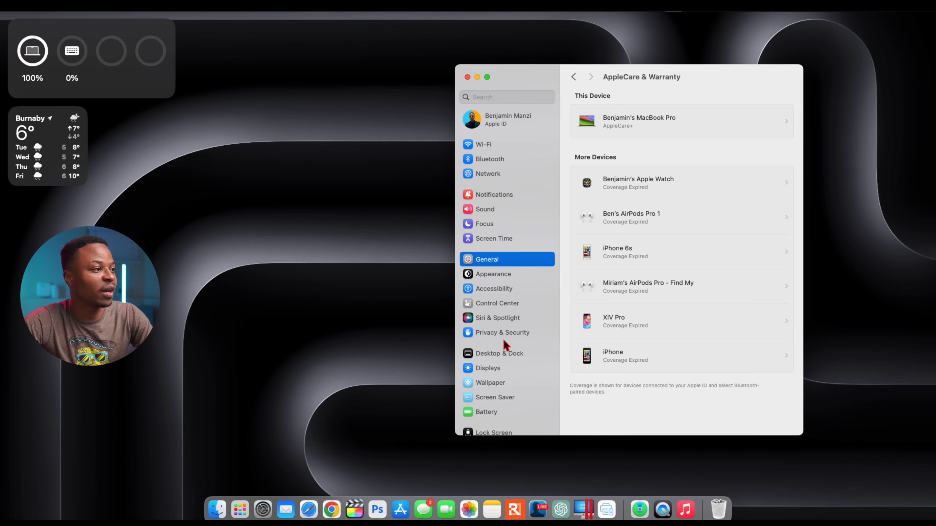
{"action": "mouse_move", "coordinate": [480, 357]}
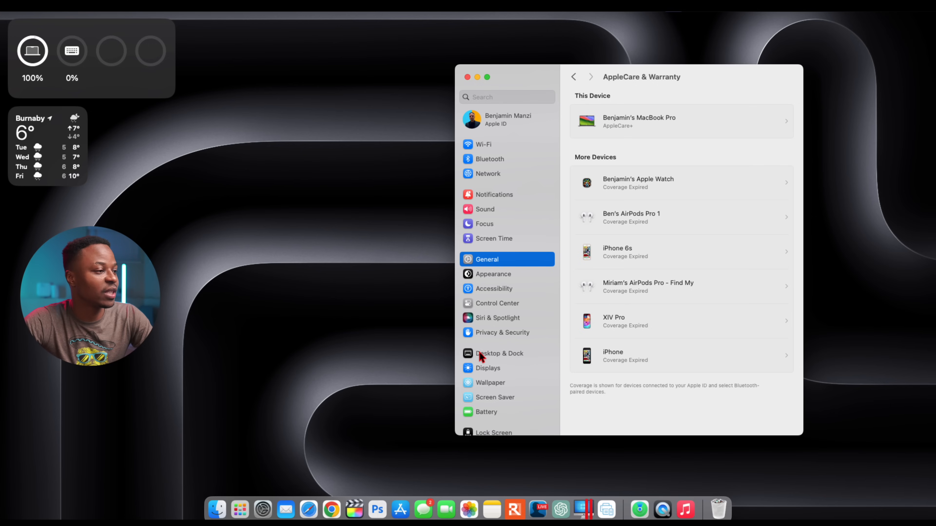
Step: Bring up the Wallpaper settings scrolled to the restored Hello wallpapers under Pictures
{"action": "left_click", "coordinate": [488, 383]}
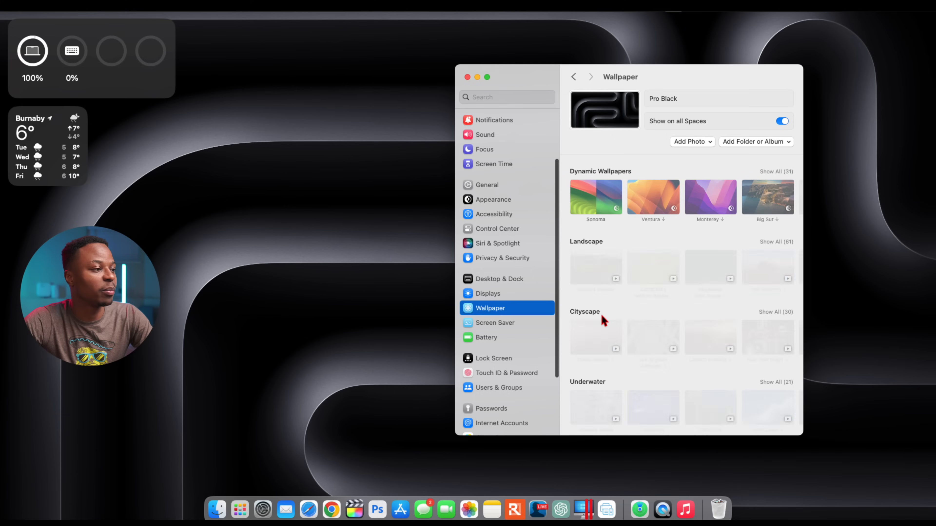
{"action": "scroll", "scroll_direction": "down", "scroll_amount": 3}
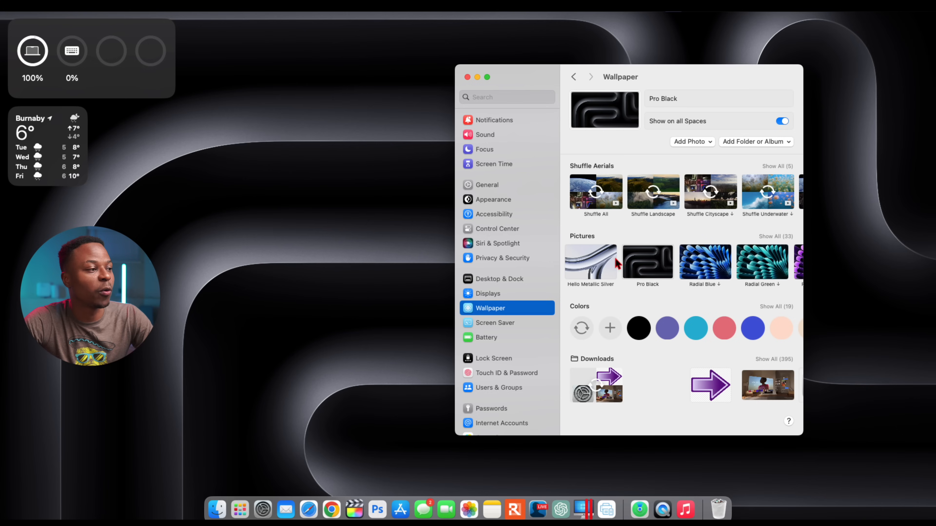
{"action": "scroll", "scroll_direction": "left", "scroll_amount": 3}
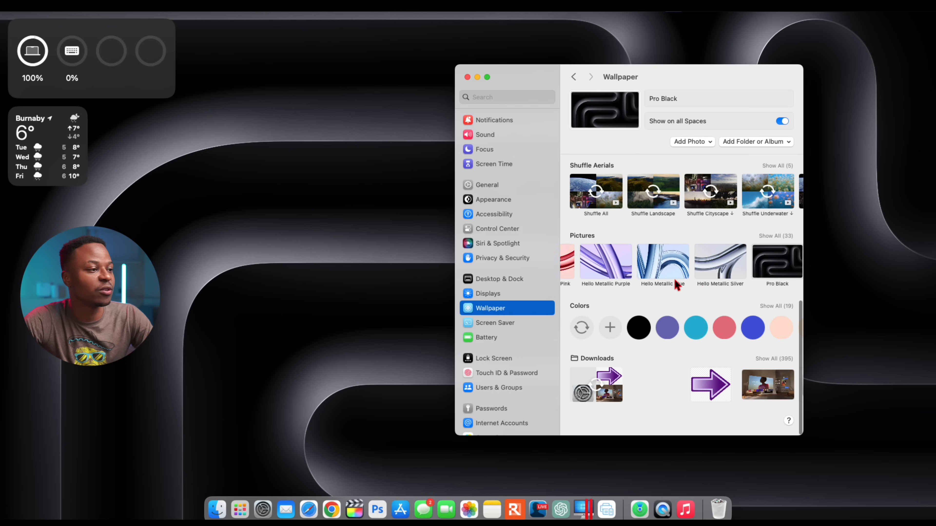
Step: Try Hello Metallic Green, Pink and Pro Black wallpapers, ending with Hello Metallic Pink
{"action": "left_click", "coordinate": [596, 261]}
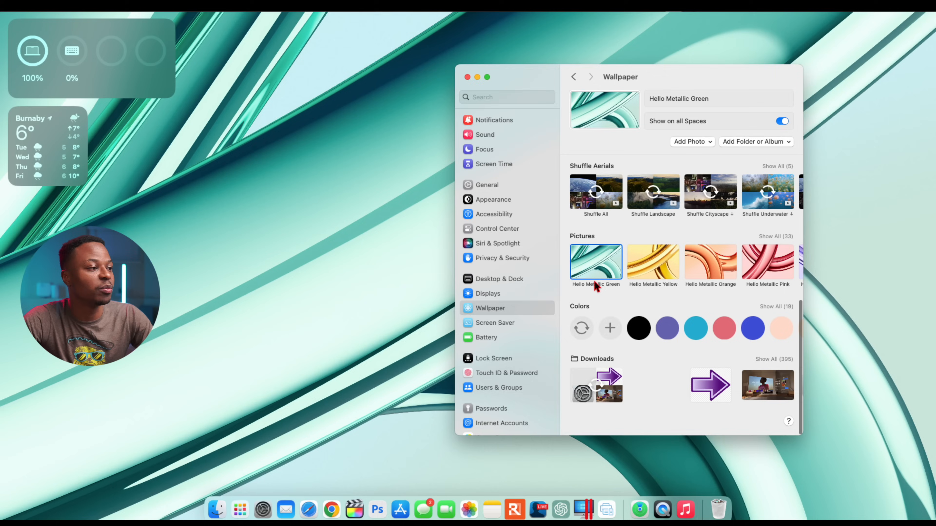
{"action": "left_click", "coordinate": [652, 263]}
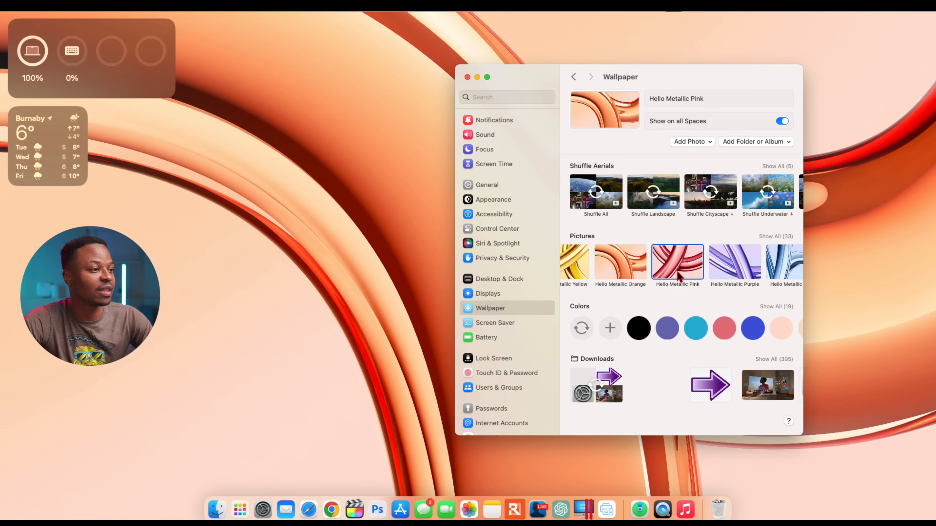
{"action": "left_click", "coordinate": [710, 263]}
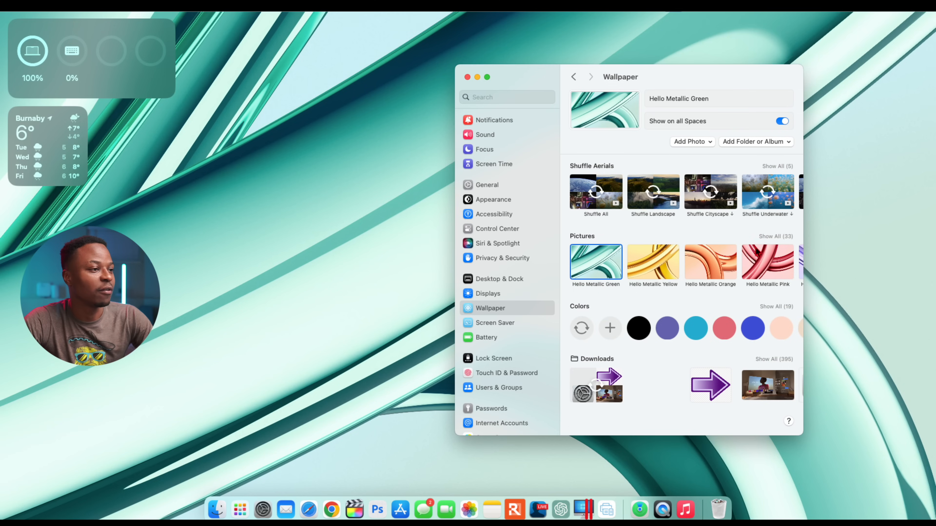
{"action": "left_click", "coordinate": [767, 261]}
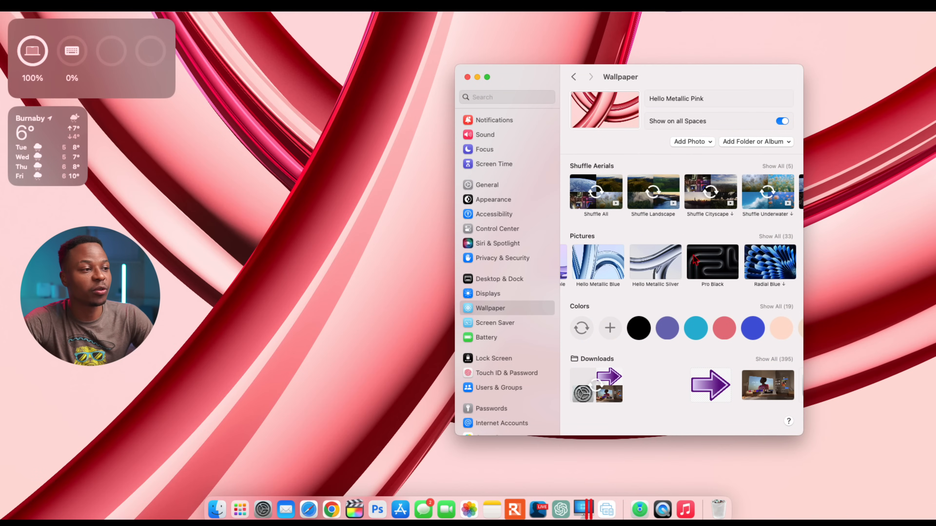
{"action": "left_click", "coordinate": [712, 261]}
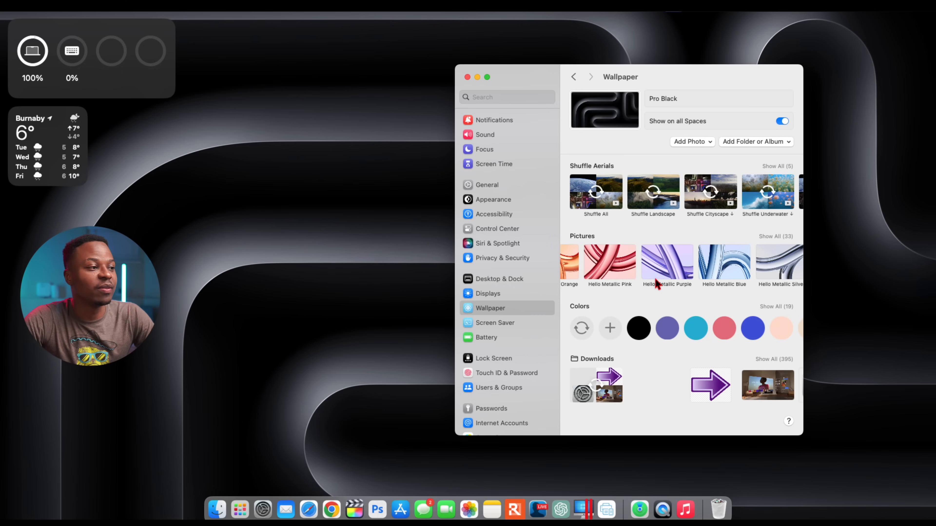
{"action": "left_click", "coordinate": [654, 262]}
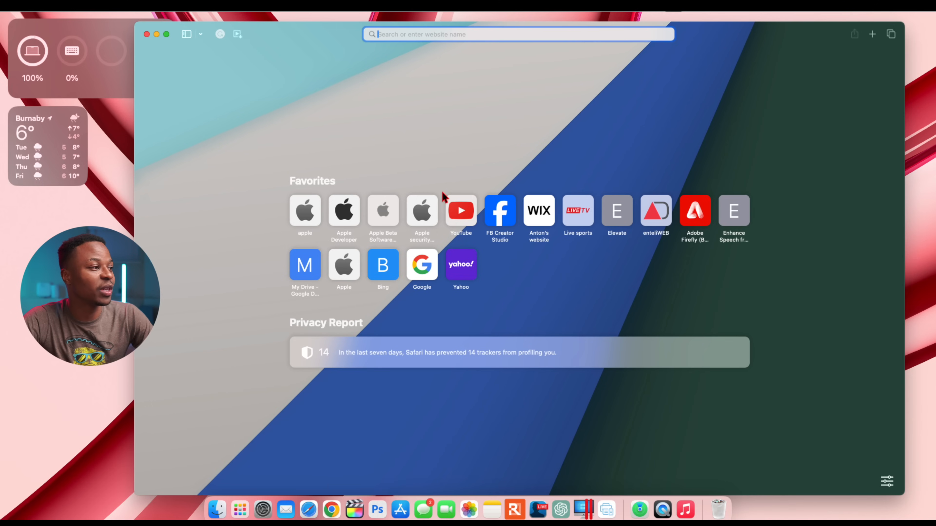
Step: Check About Safari shows version 17.3 (19617.2.4.11.8), then close the About and Safari windows
{"action": "left_click", "coordinate": [27, 5]}
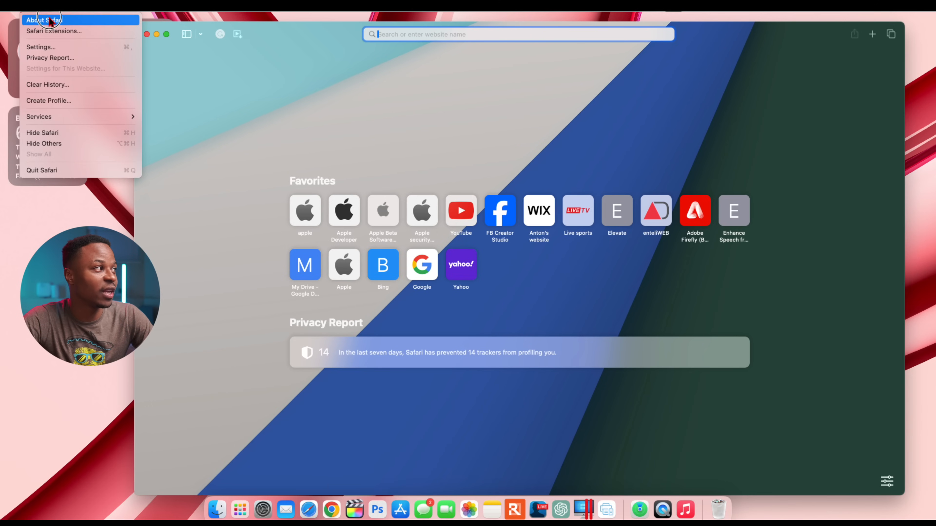
{"action": "left_click", "coordinate": [41, 20]}
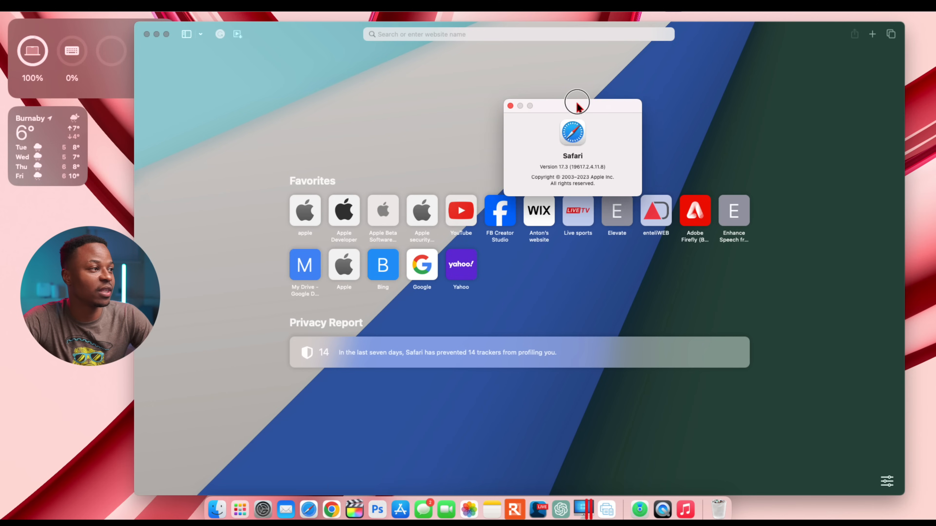
{"action": "left_click_drag", "start_coordinate": [577, 106], "coordinate": [567, 98]}
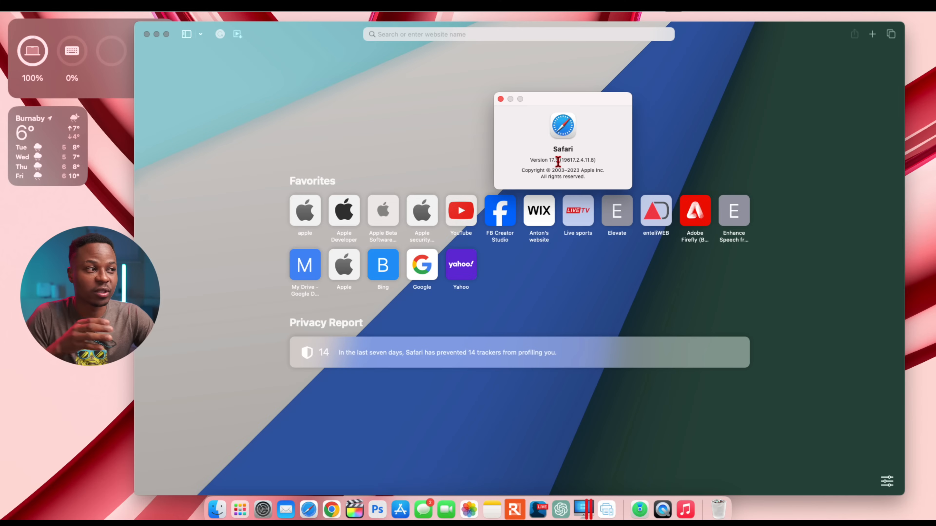
{"action": "mouse_move", "coordinate": [514, 124]}
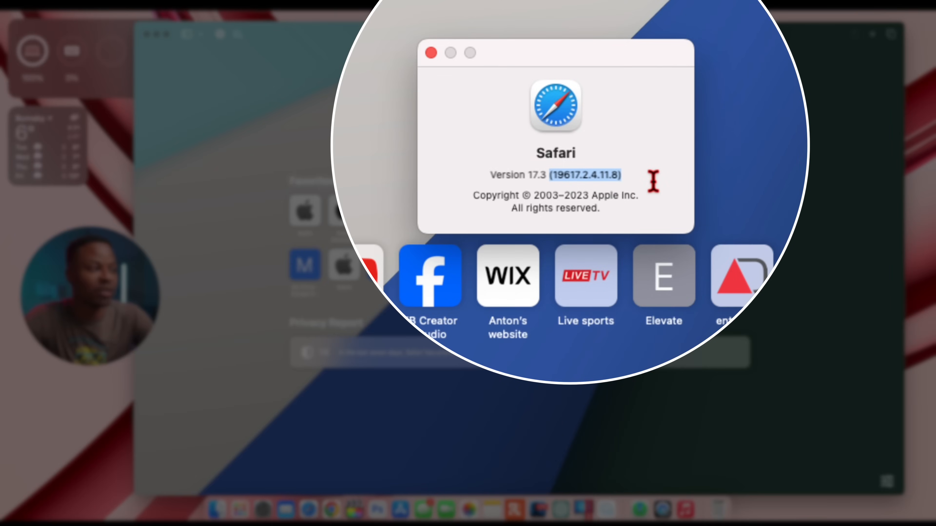
{"action": "mouse_move", "coordinate": [574, 197]}
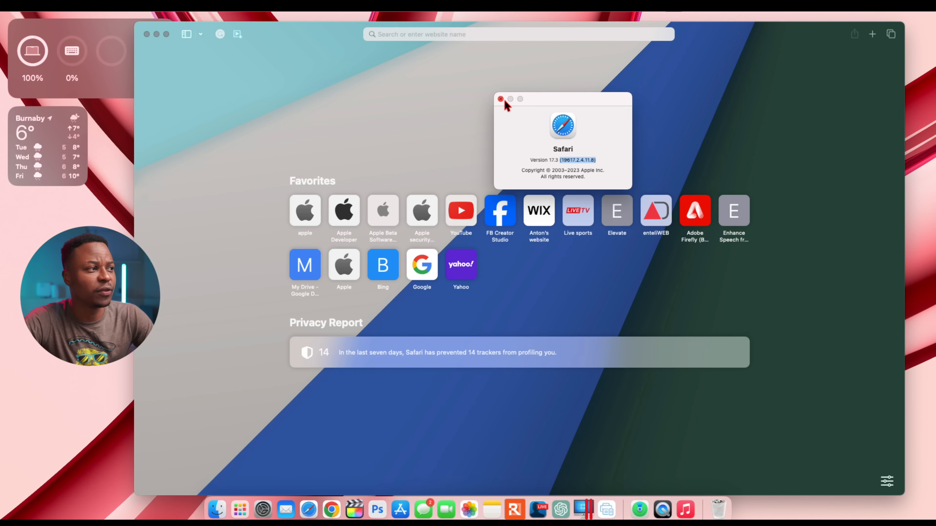
{"action": "left_click", "coordinate": [500, 99]}
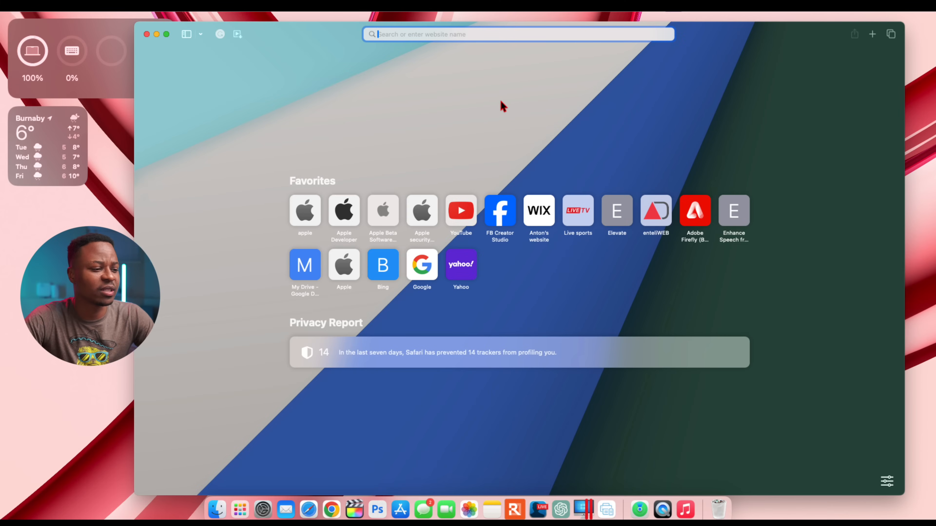
{"action": "mouse_move", "coordinate": [239, 49]}
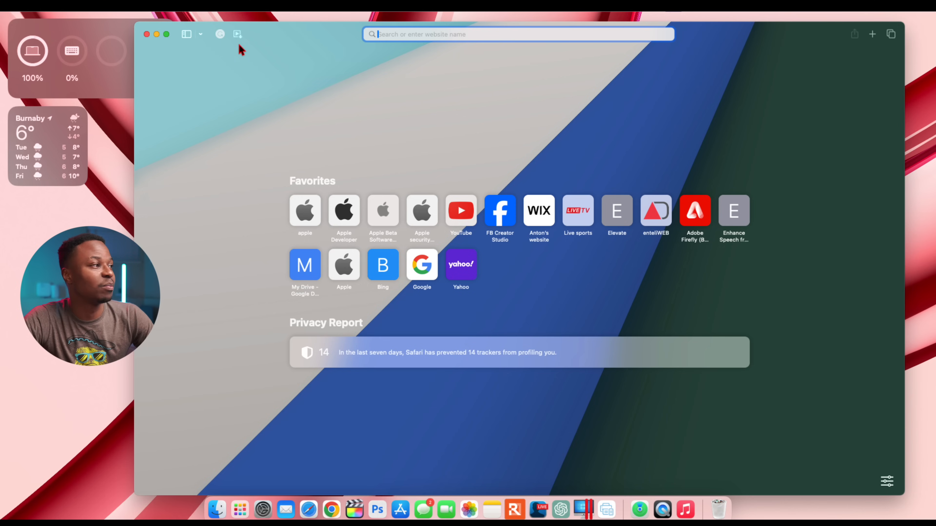
{"action": "left_click", "coordinate": [146, 34]}
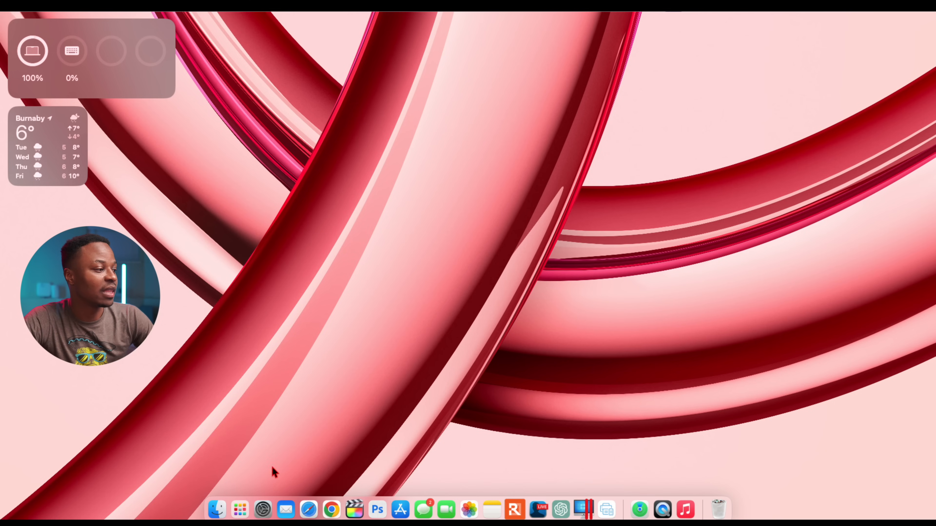
Step: Browse the installed apps across Launchpad pages and dismiss the grid back to the desktop
{"action": "left_click", "coordinate": [239, 510]}
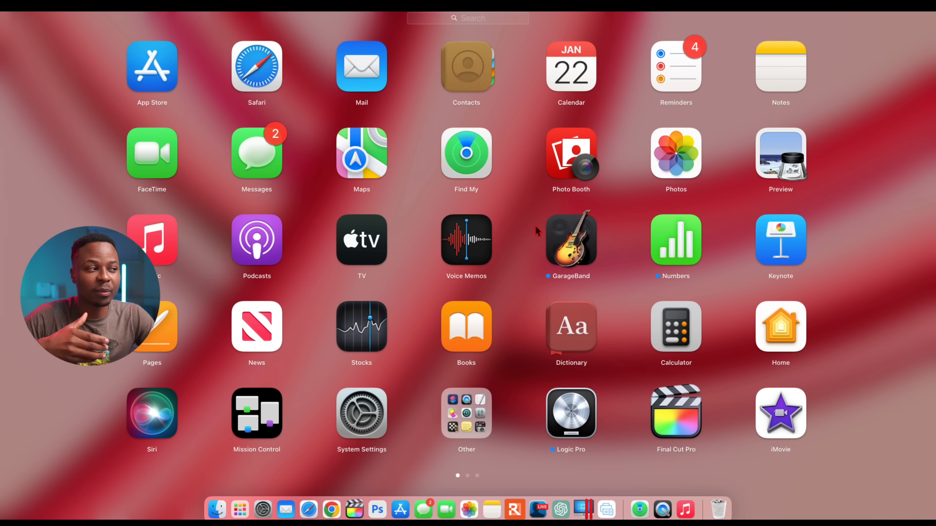
{"action": "scroll", "scroll_direction": "left", "scroll_amount": 3}
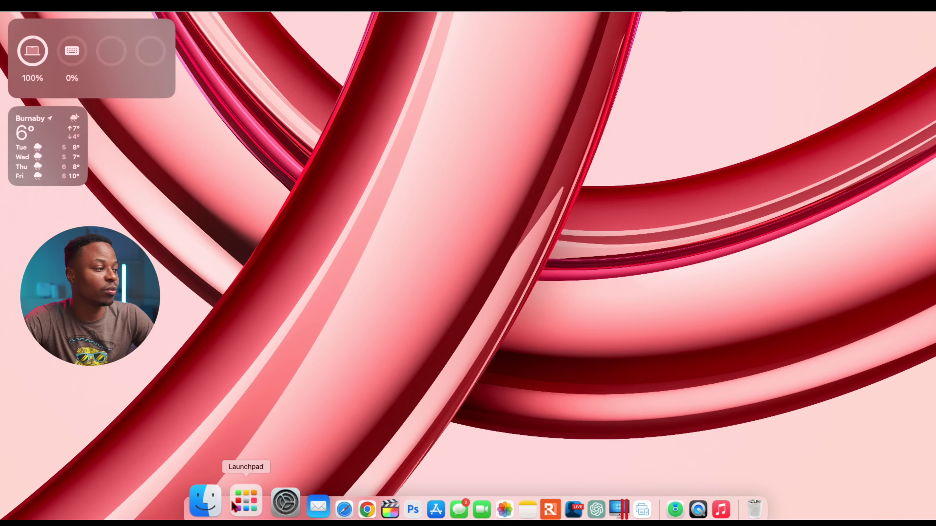
{"action": "left_click", "coordinate": [245, 501]}
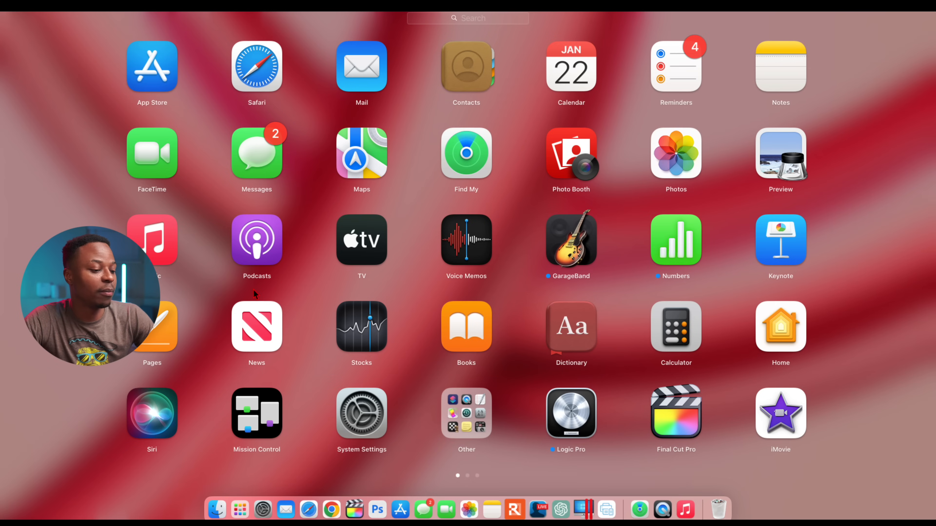
{"action": "mouse_move", "coordinate": [248, 470]}
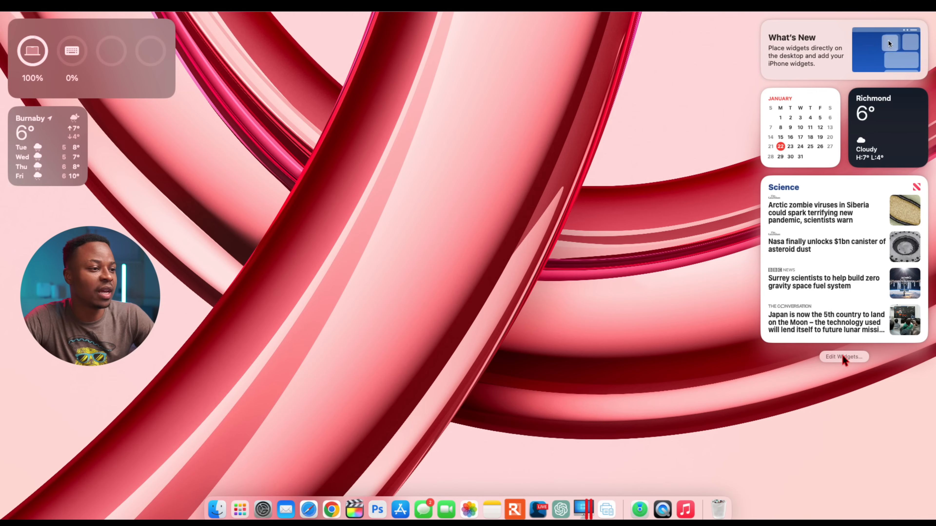
Step: Browse music widgets in the gallery, filtering to Documents then All Widgets, and finish with none added
{"action": "left_click", "coordinate": [844, 356]}
{"action": "type", "text": "music"}
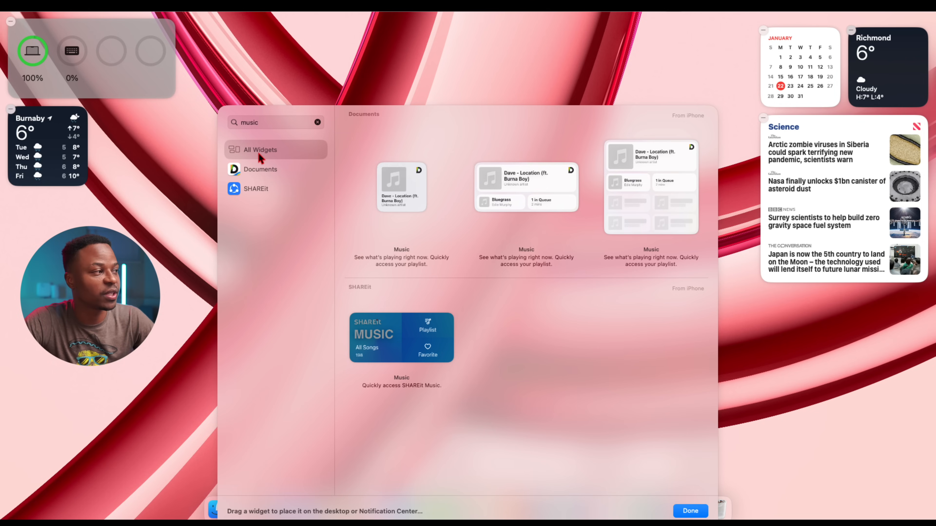
{"action": "left_click", "coordinate": [260, 169]}
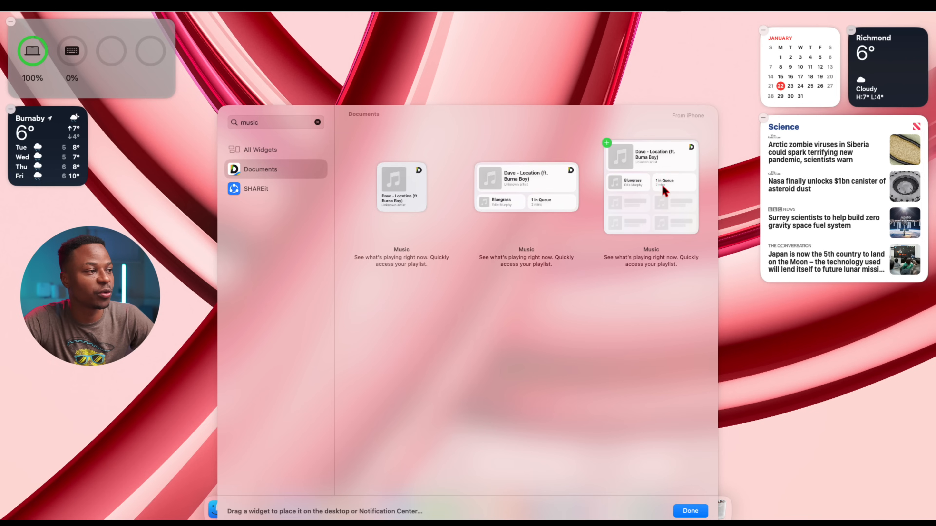
{"action": "left_click", "coordinate": [255, 189]}
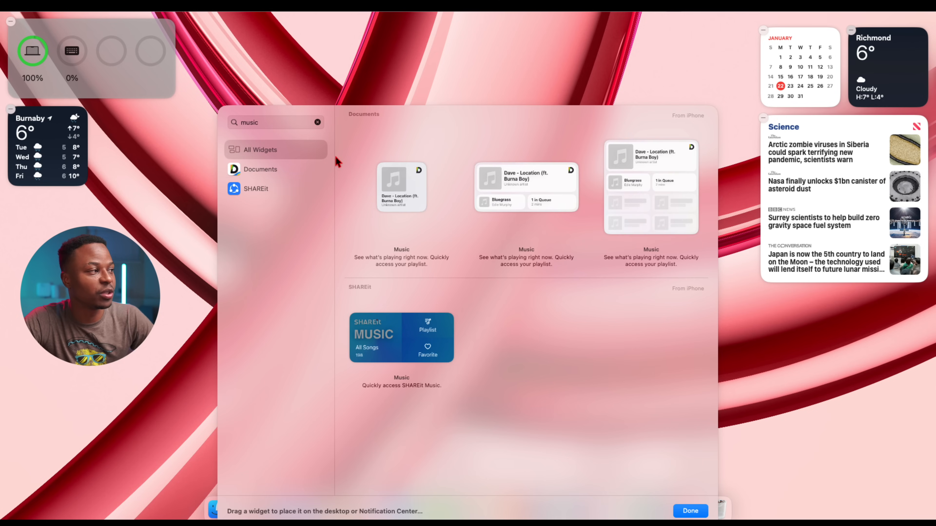
{"action": "mouse_move", "coordinate": [626, 174]}
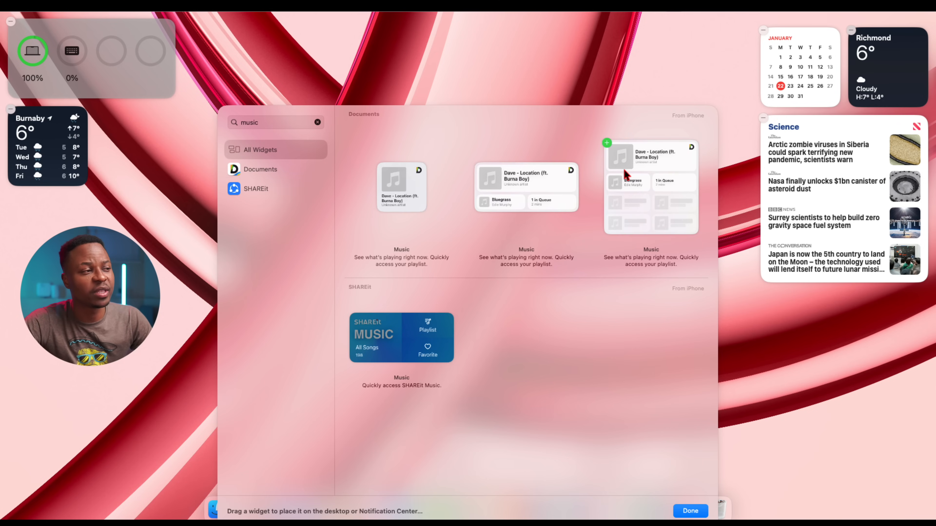
{"action": "mouse_move", "coordinate": [625, 176]}
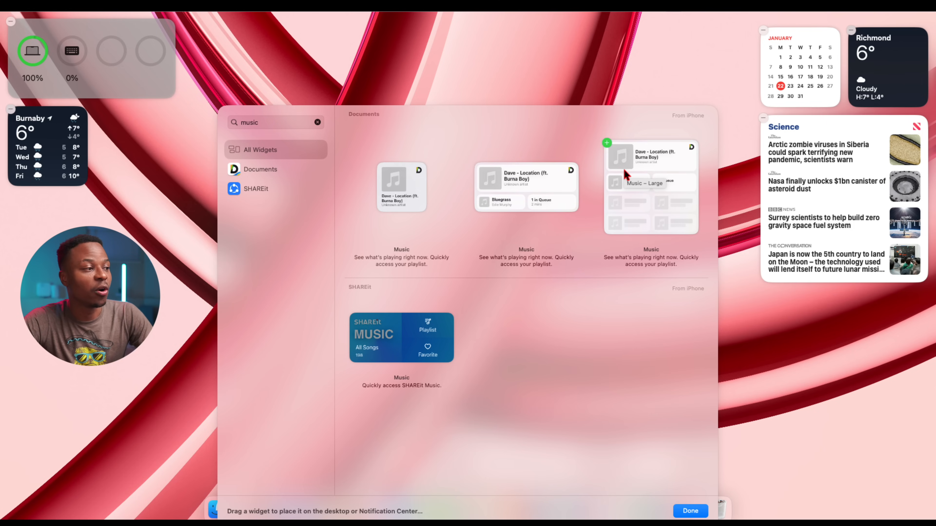
{"action": "mouse_move", "coordinate": [595, 171]}
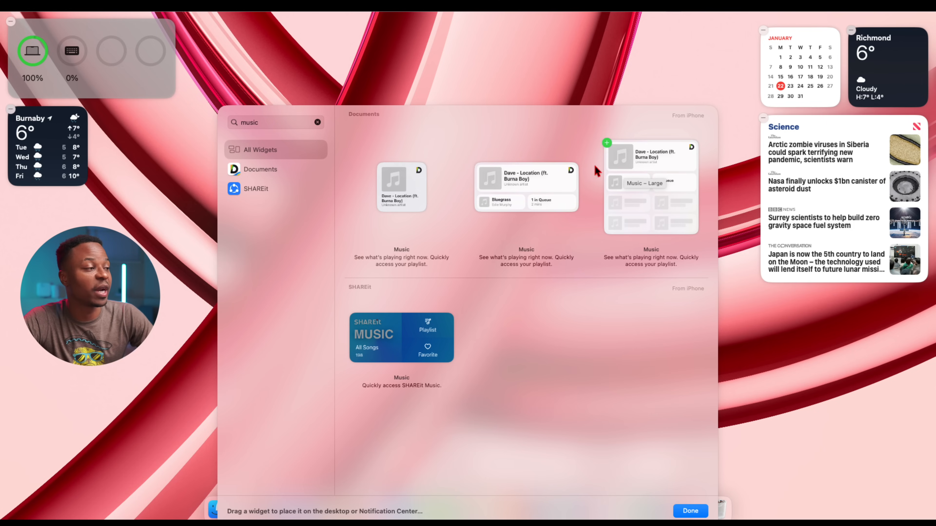
{"action": "left_click", "coordinate": [690, 511]}
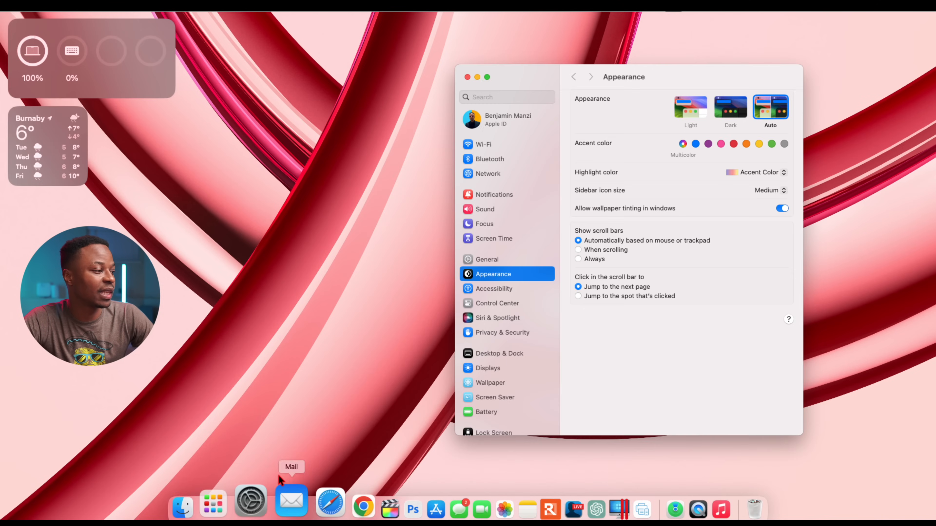
Step: Confirm under General > Software Update that macOS Sonoma 14.3 is up to date, then close System Settings
{"action": "left_click", "coordinate": [486, 259]}
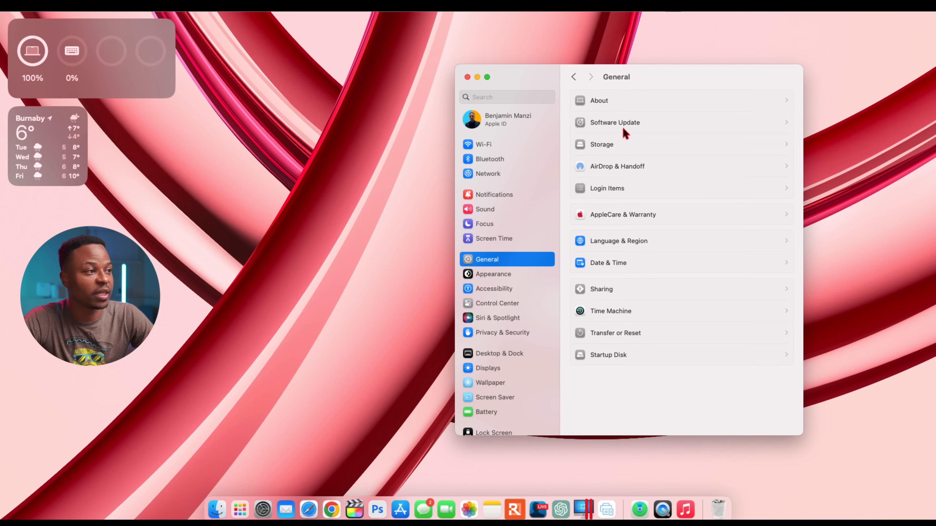
{"action": "left_click", "coordinate": [614, 122]}
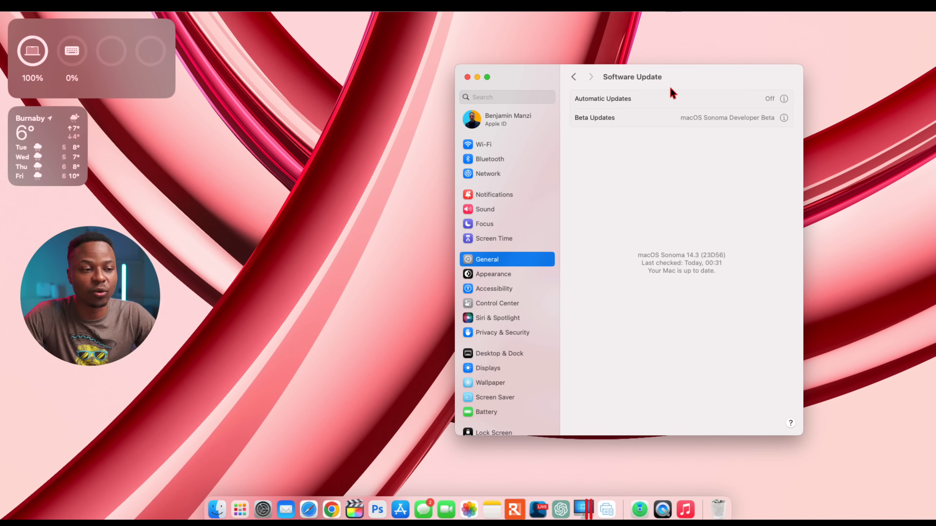
{"action": "mouse_move", "coordinate": [665, 93]}
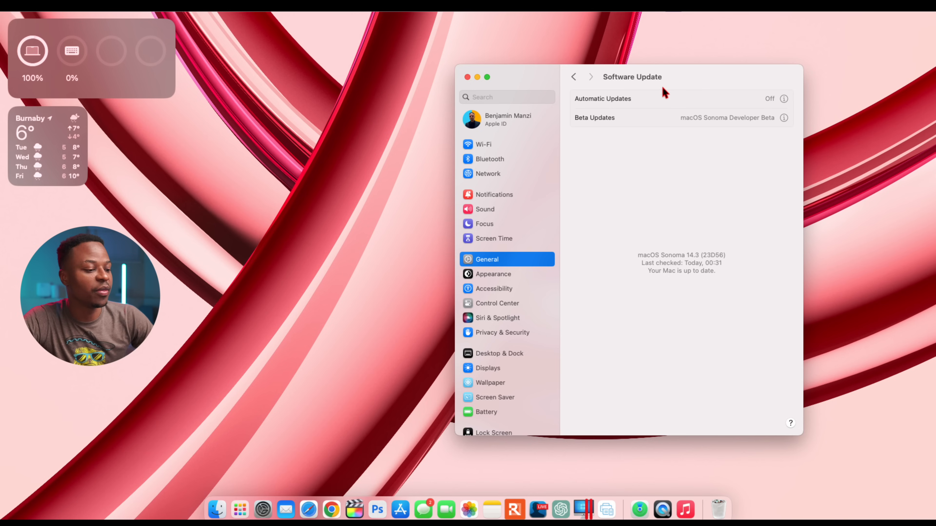
{"action": "mouse_move", "coordinate": [485, 81]}
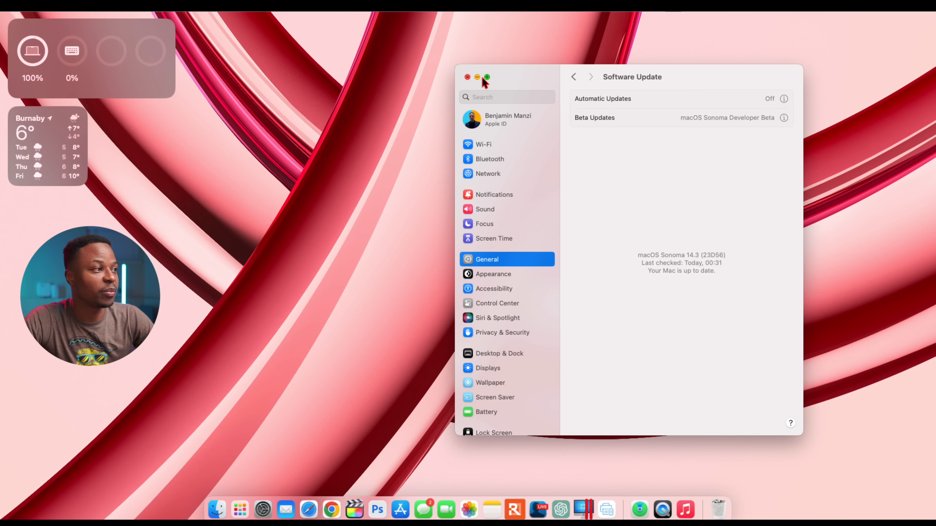
{"action": "left_click", "coordinate": [477, 77]}
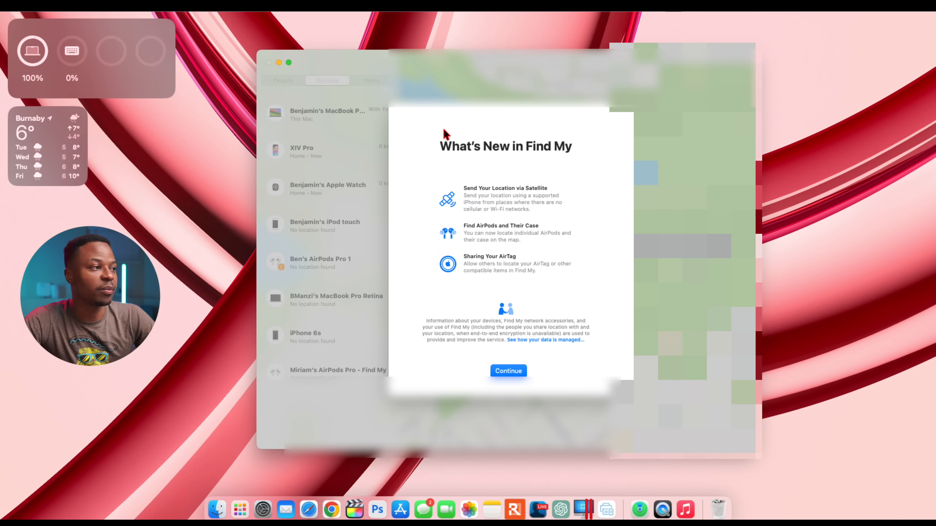
{"action": "mouse_move", "coordinate": [471, 133]}
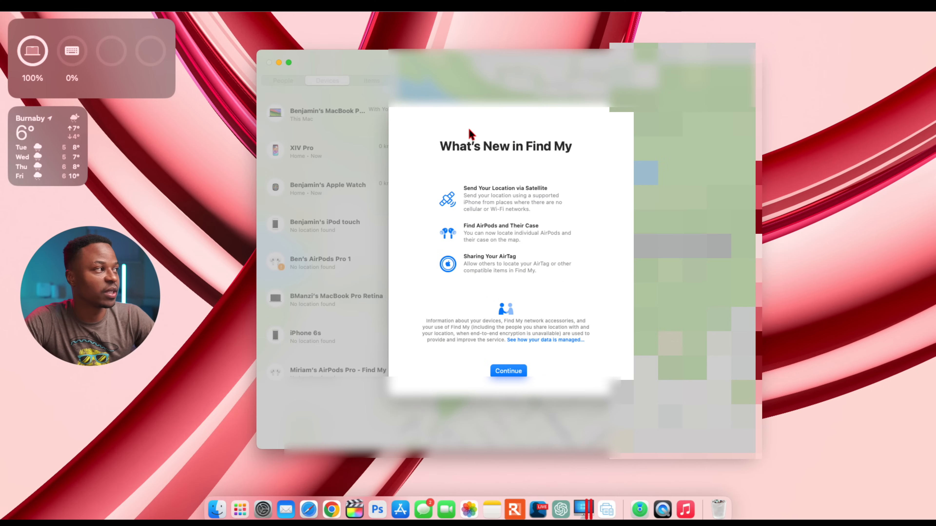
{"action": "mouse_move", "coordinate": [490, 189]}
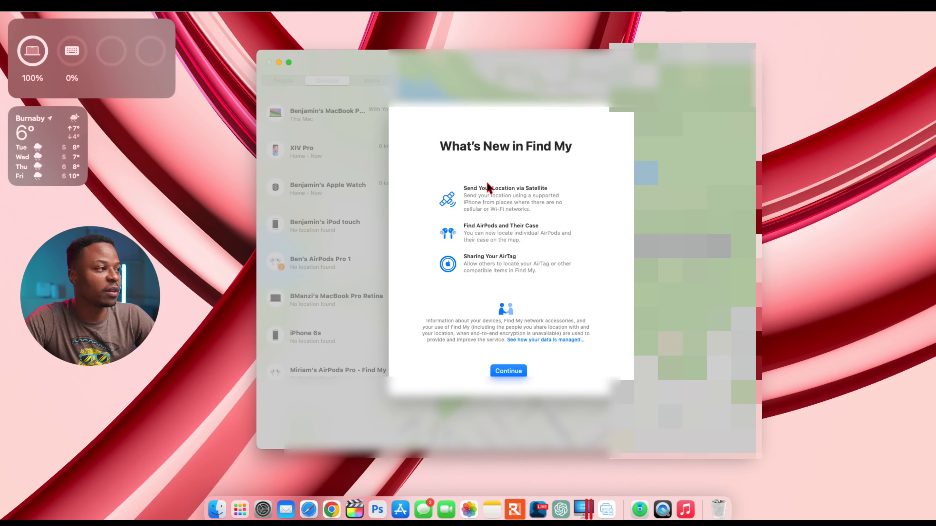
{"action": "mouse_move", "coordinate": [475, 202]}
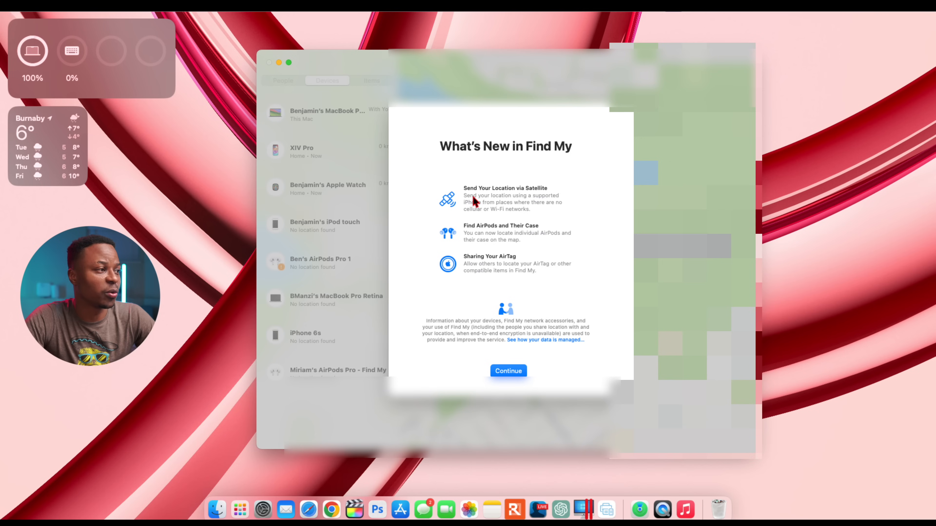
{"action": "mouse_move", "coordinate": [549, 221]}
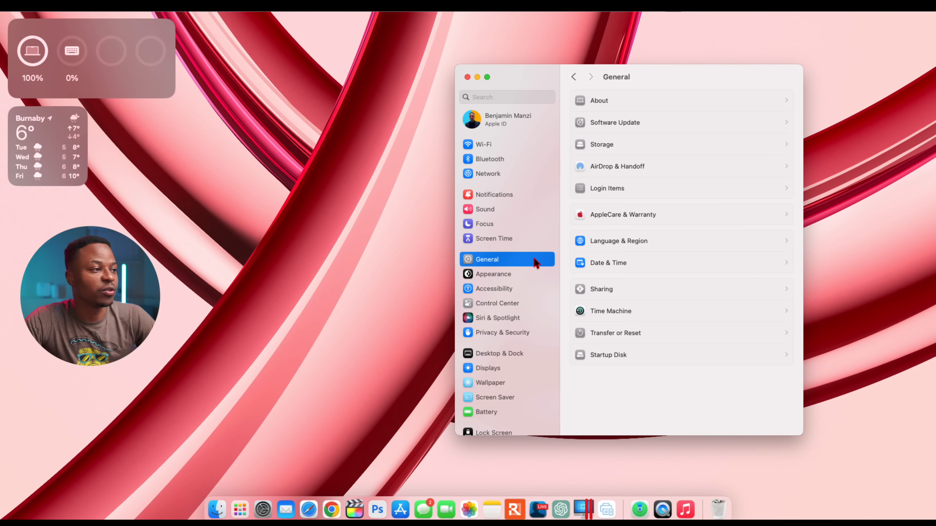
Step: Recheck Software Update shows Sonoma 14.3 (23D56) up to date, then switch to the Battery page
{"action": "left_click", "coordinate": [615, 122]}
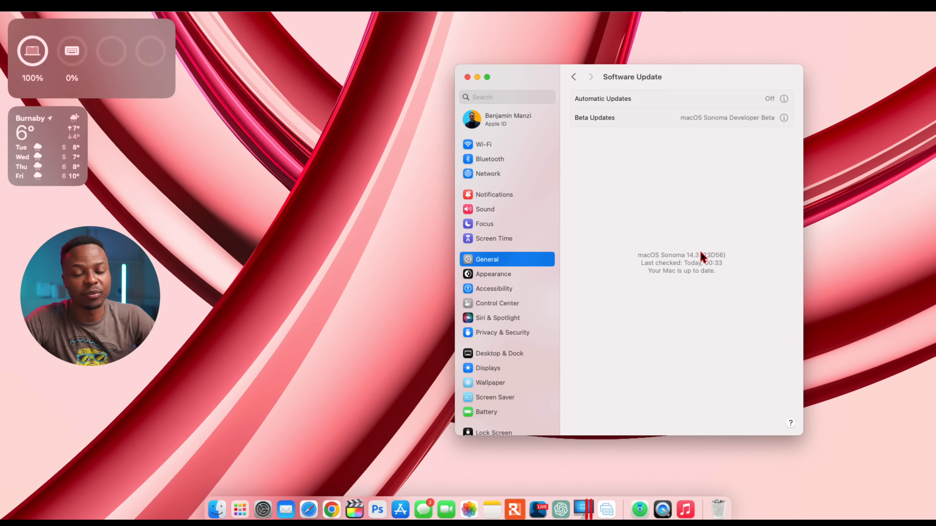
{"action": "mouse_move", "coordinate": [637, 276]}
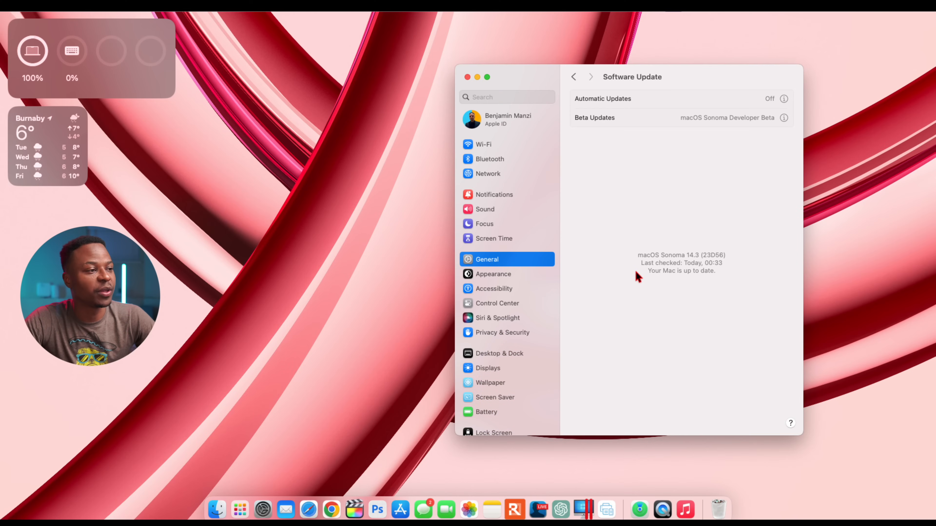
{"action": "mouse_move", "coordinate": [699, 80]}
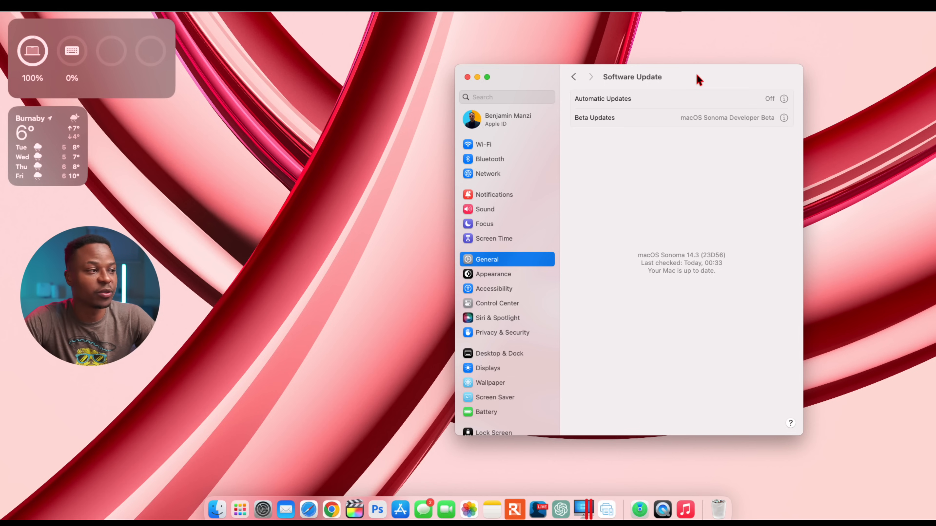
{"action": "left_click", "coordinate": [487, 412]}
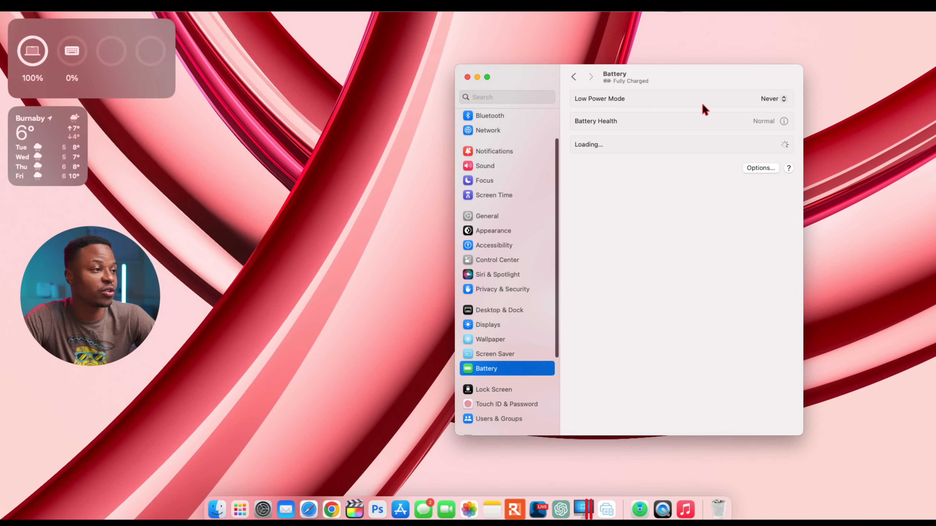
Step: Review Battery Health details — Normal condition, 94% maximum capacity, optimized charging on — and dismiss them
{"action": "left_click", "coordinate": [784, 122]}
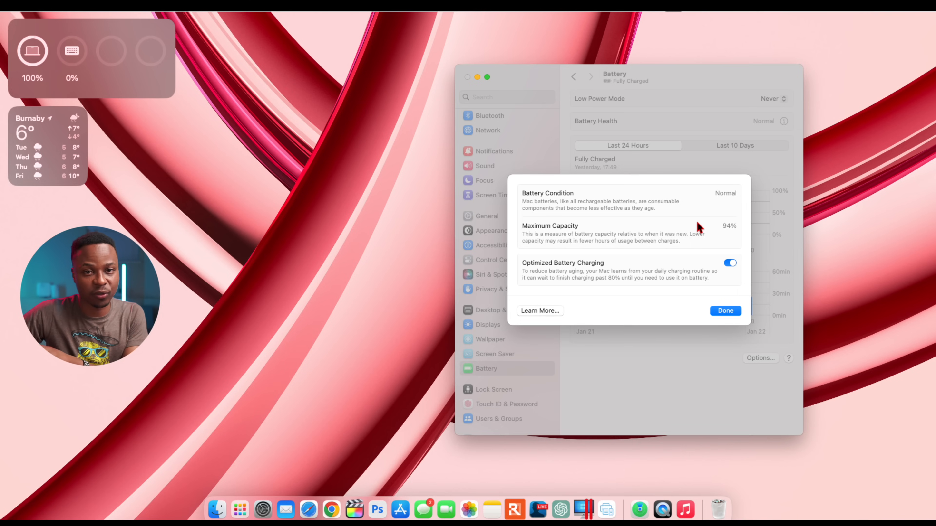
{"action": "left_click", "coordinate": [724, 311]}
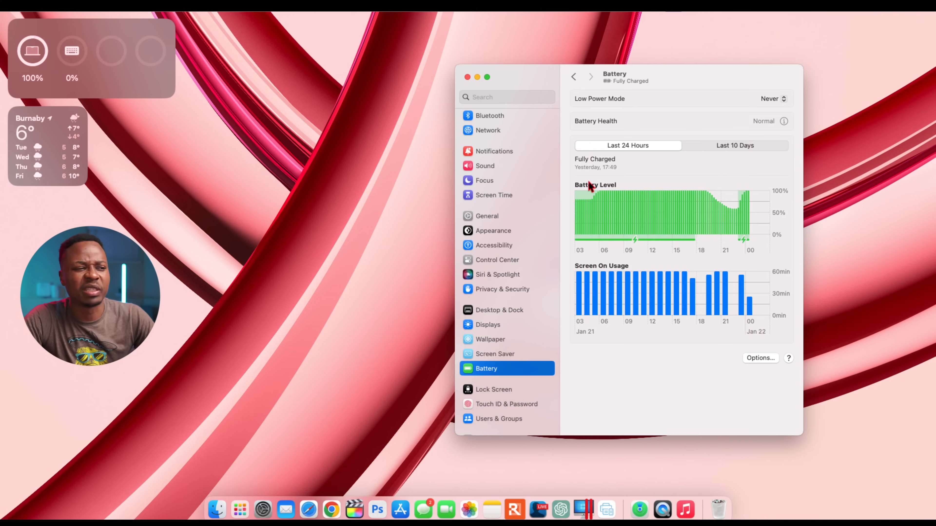